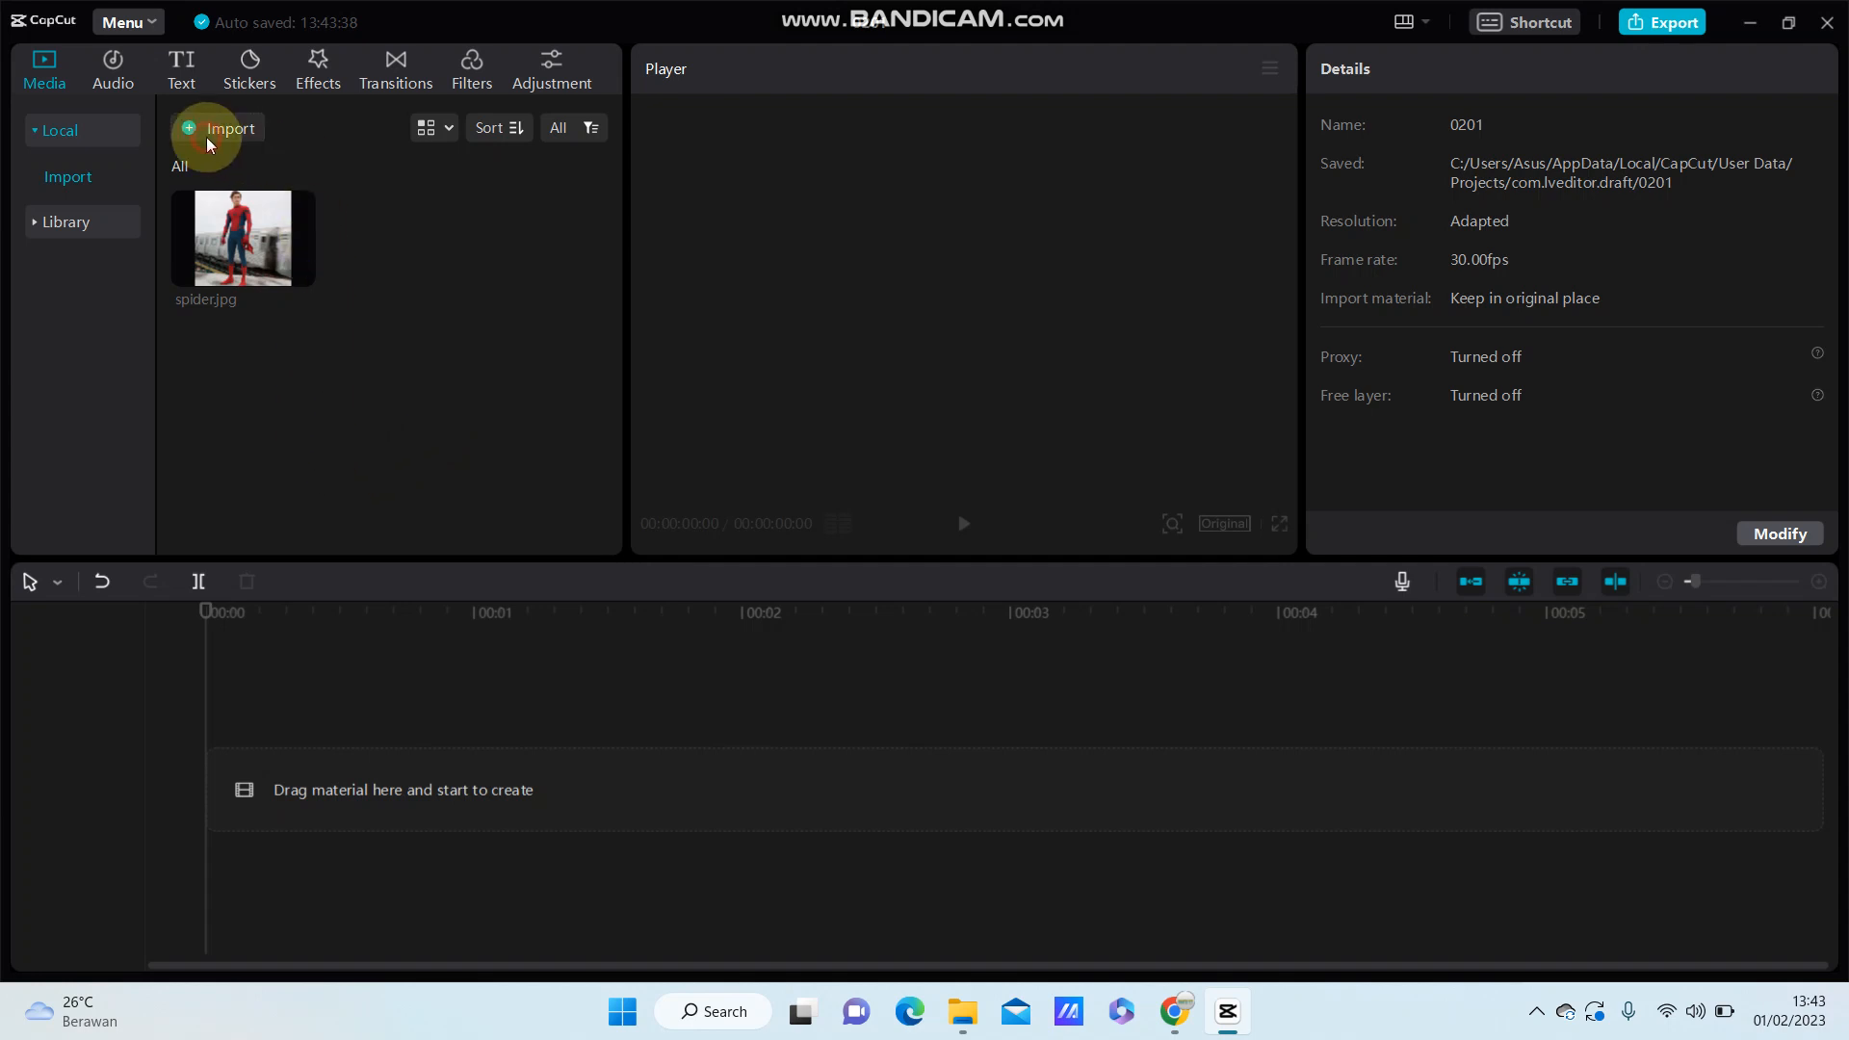
Import the search-bar PNG from Downloads and place it on the timeline as a 2-second clip
{"action": "left_click", "coordinate": [220, 127]}
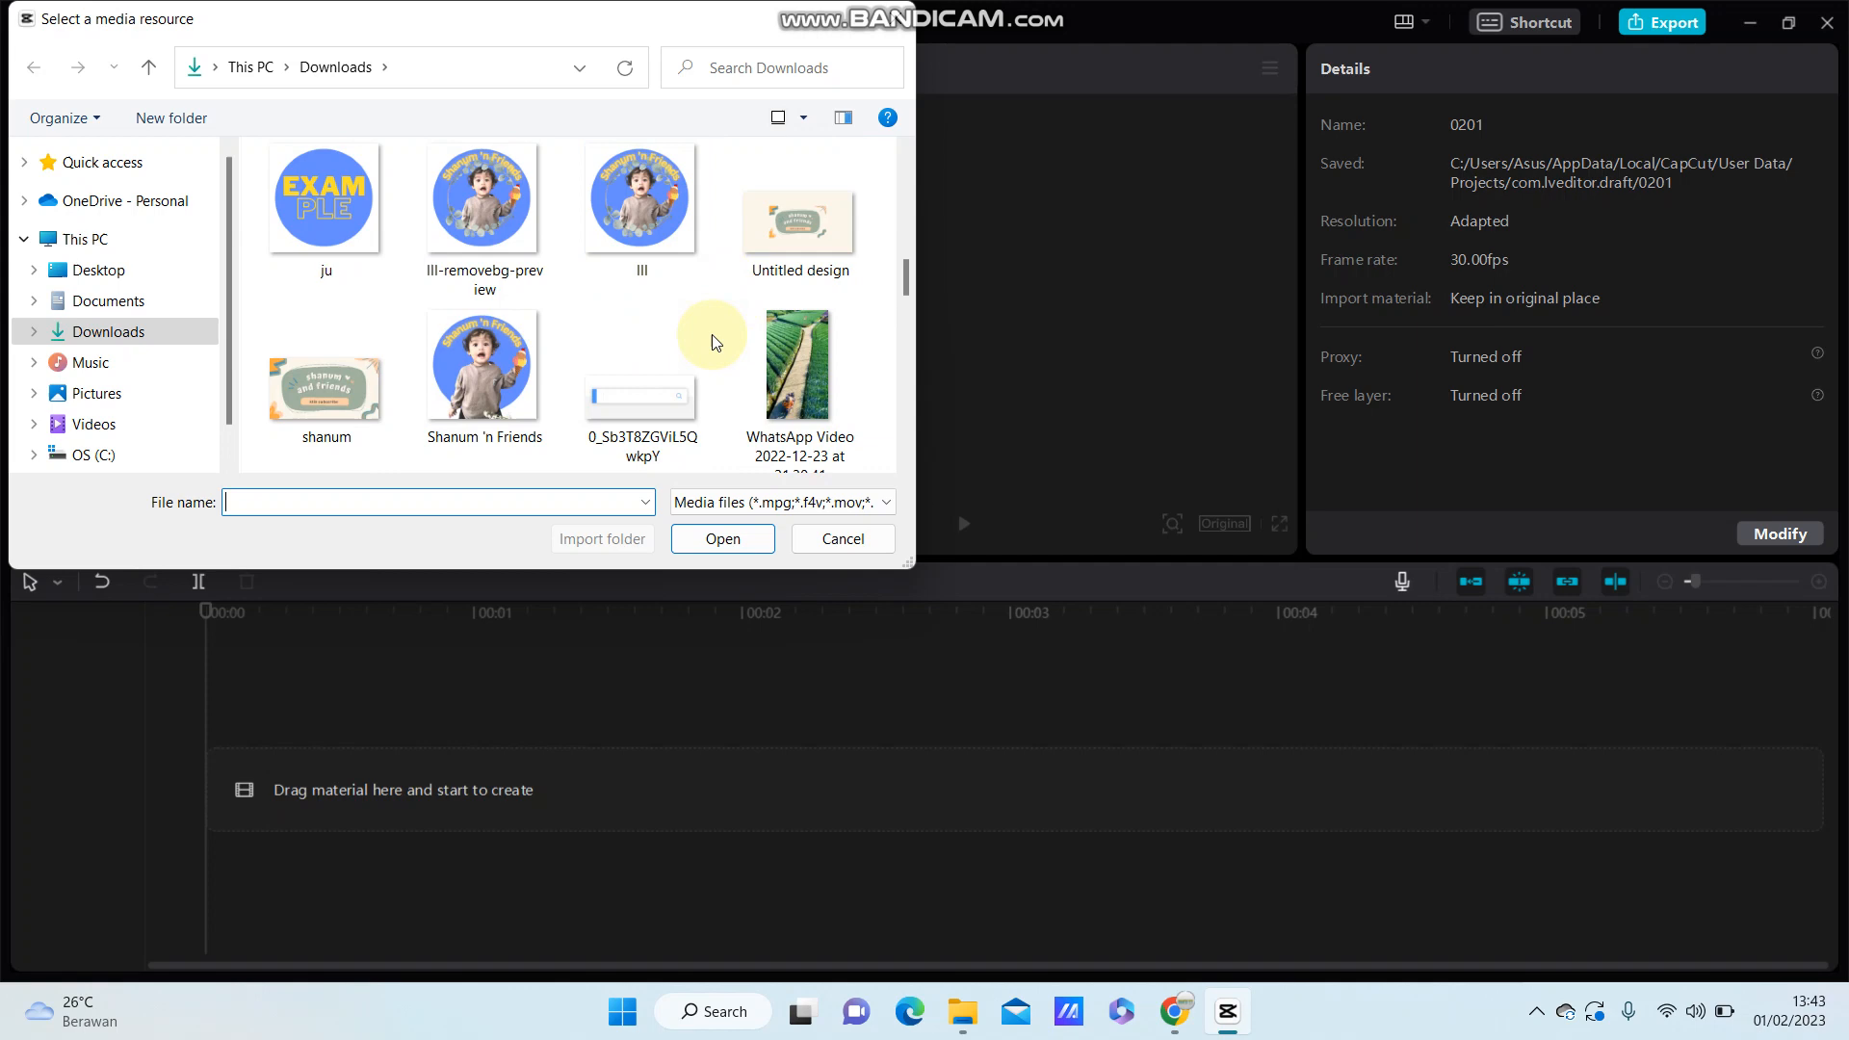
{"action": "scroll", "scroll_direction": "down", "scroll_amount": 3}
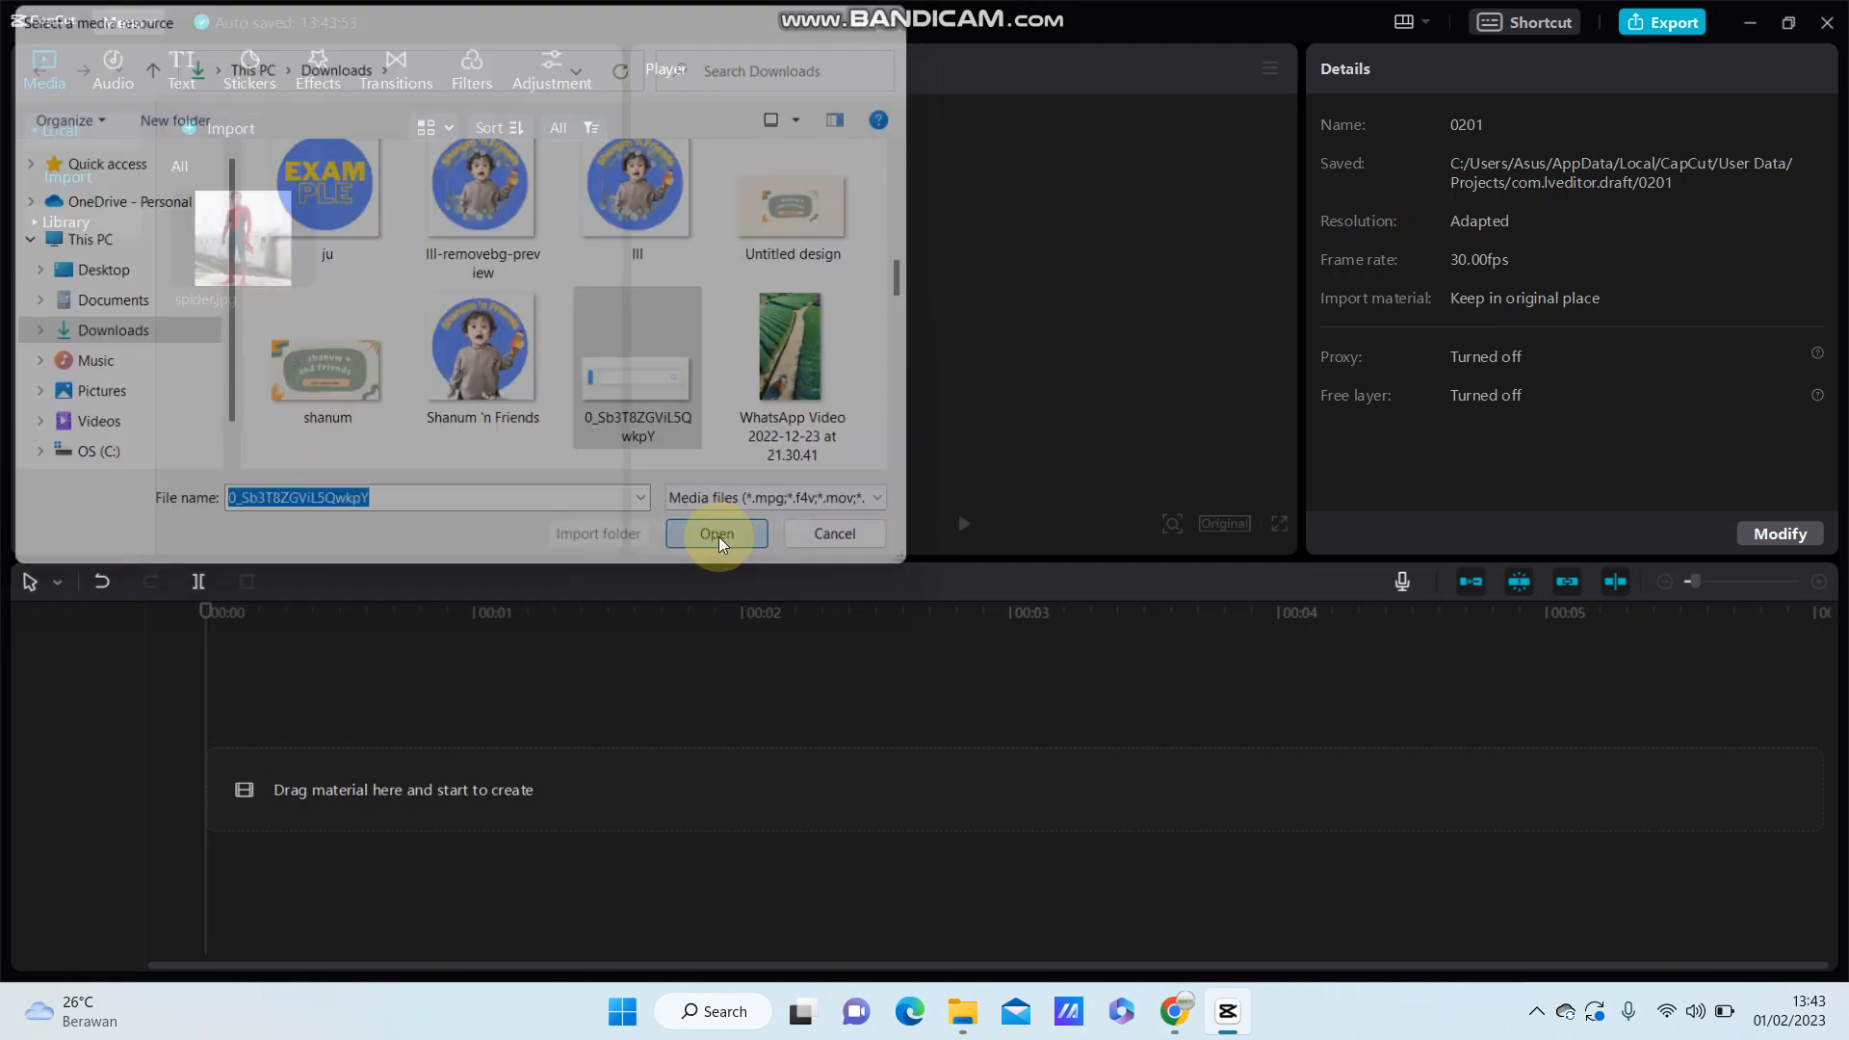
{"action": "left_click", "coordinate": [716, 532]}
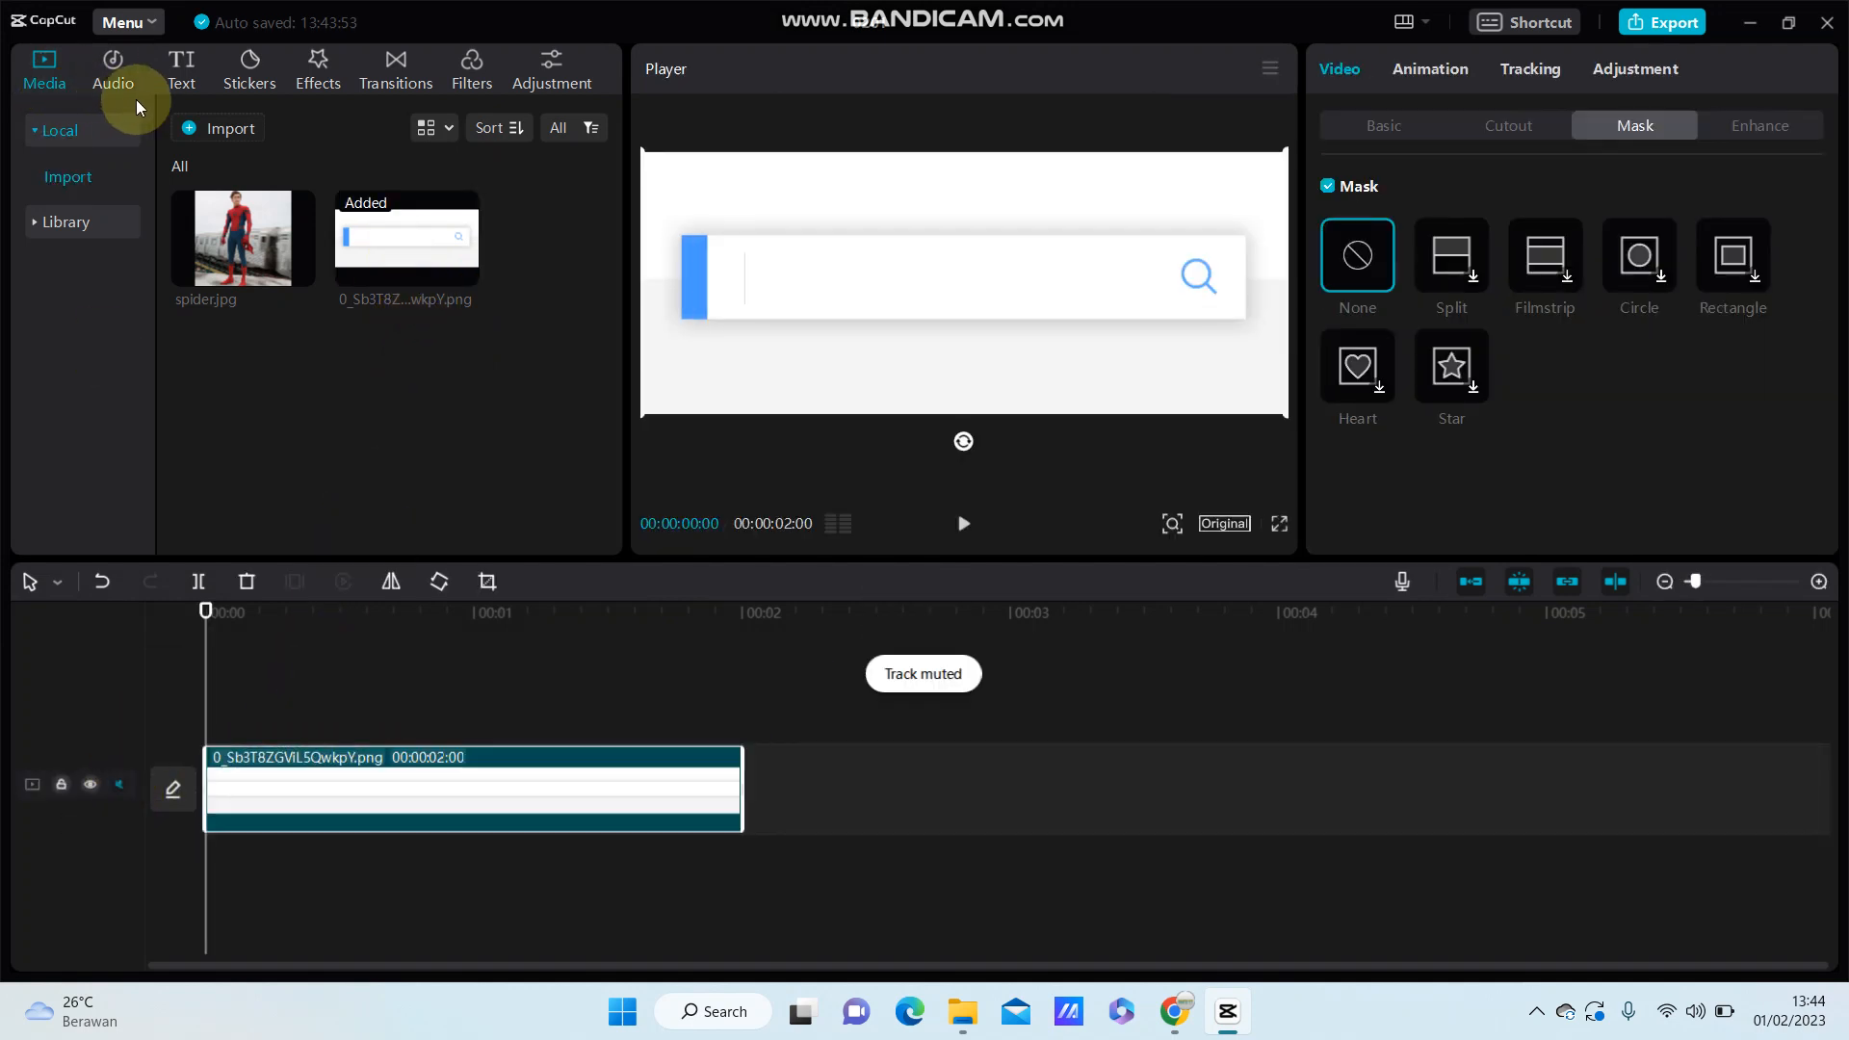
Add the Default text preset above the search-bar clip on the timeline
{"action": "left_click", "coordinate": [182, 69]}
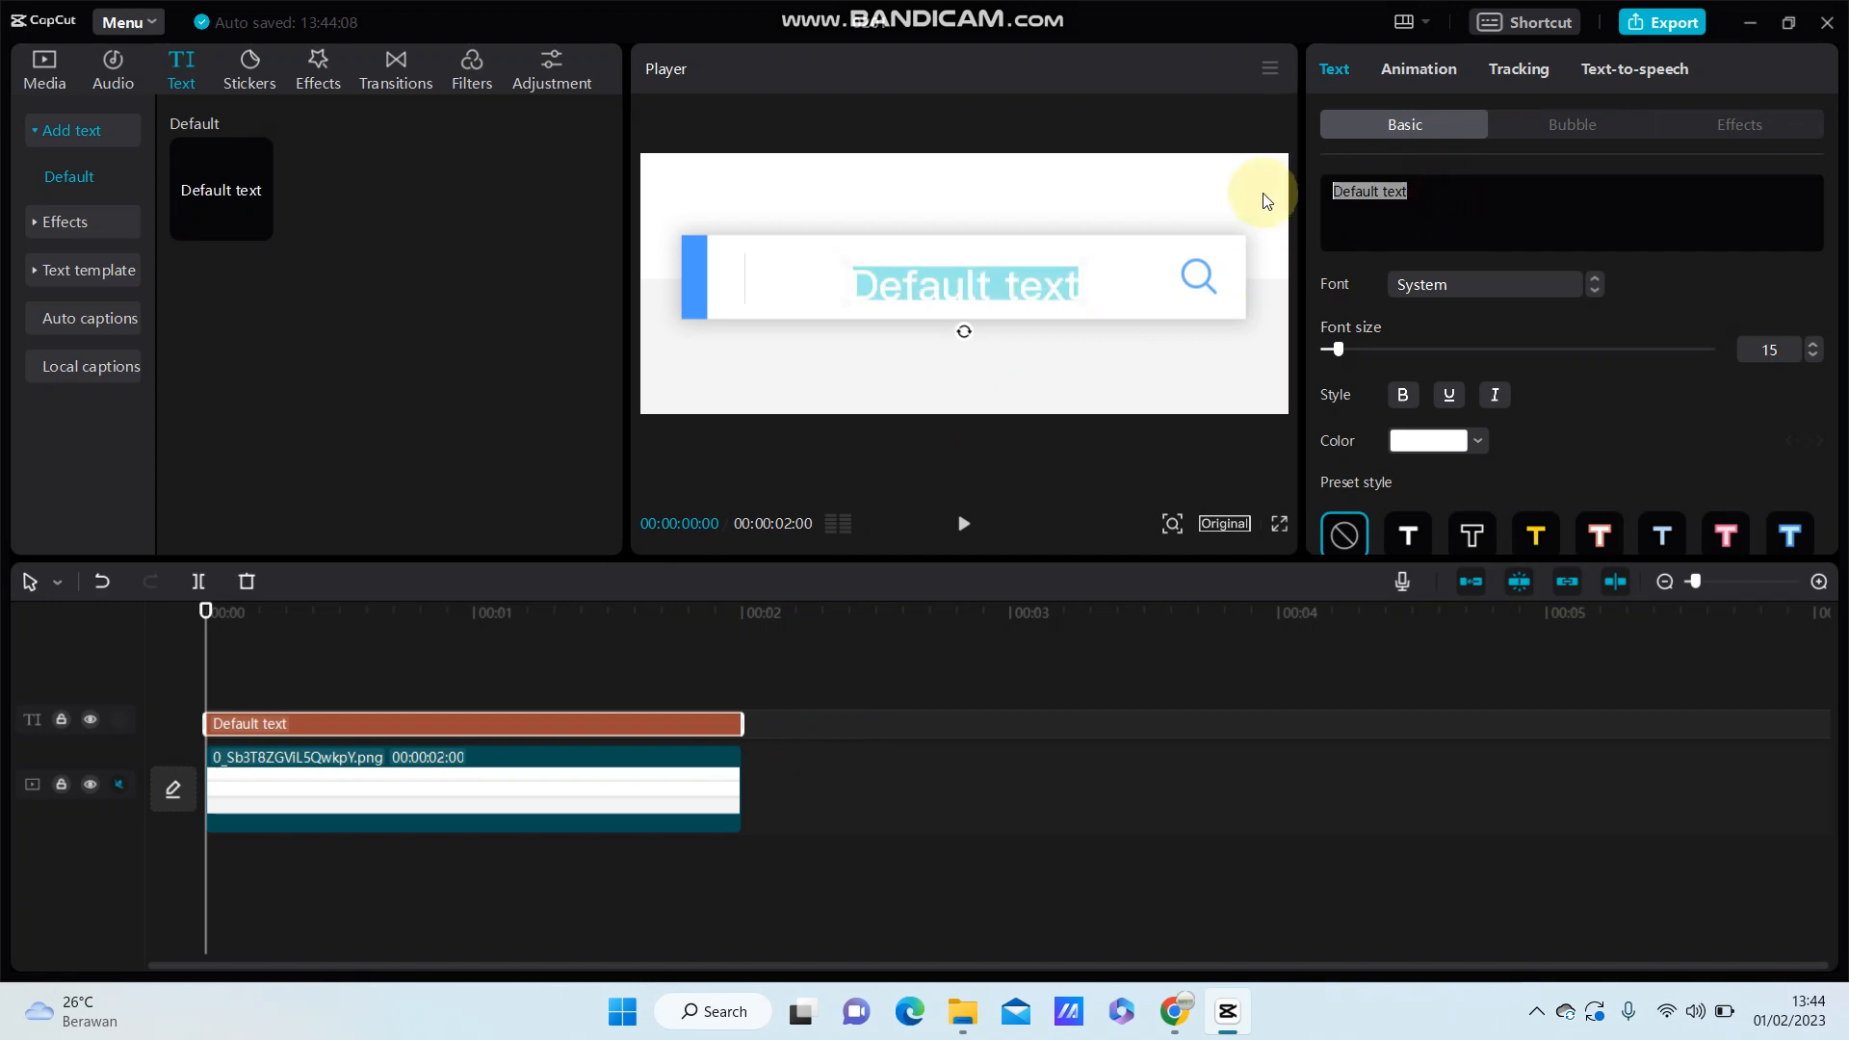
Change the text to 'TYPING TEXT EFFECT TUTORIAL IN CAPCUT PC', colour it black, and shrink it to font size 5
{"action": "type", "text": "TYPING TEXT EFFECT TUTORIAL IN CAPCUT PC"}
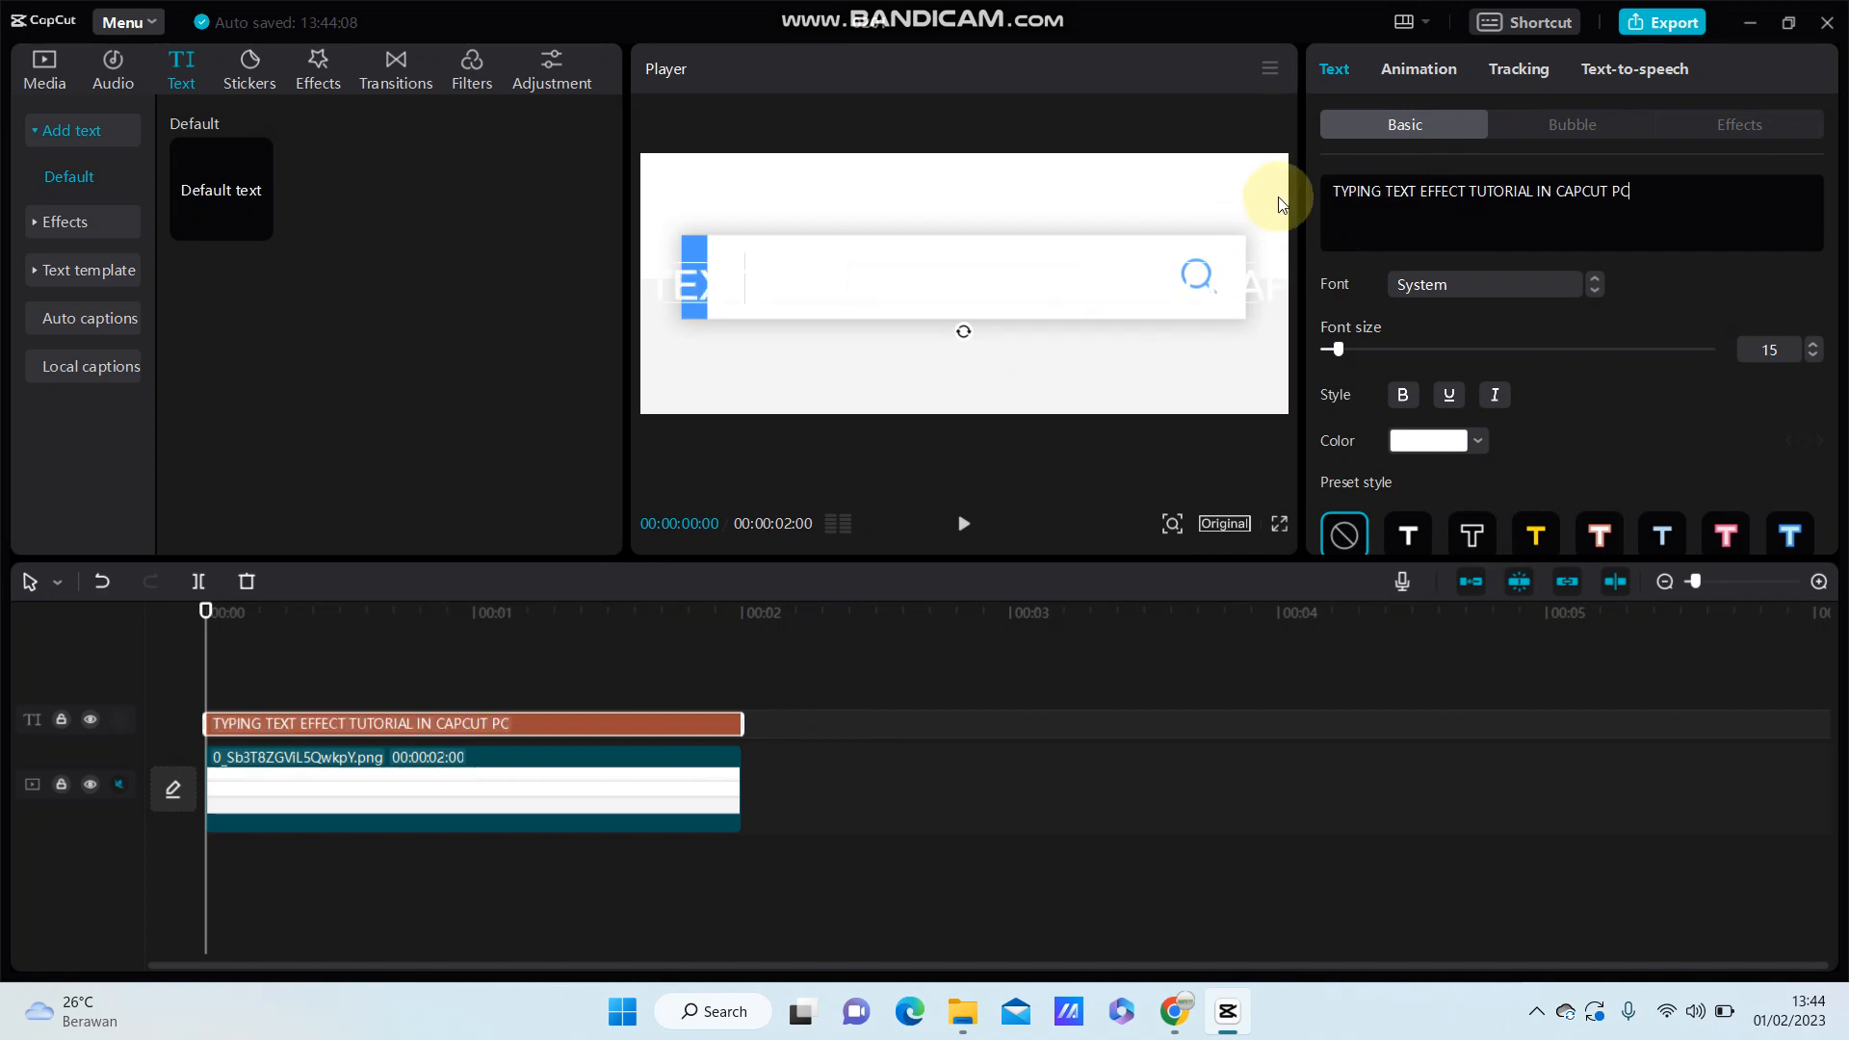
{"action": "left_click", "coordinate": [1474, 440]}
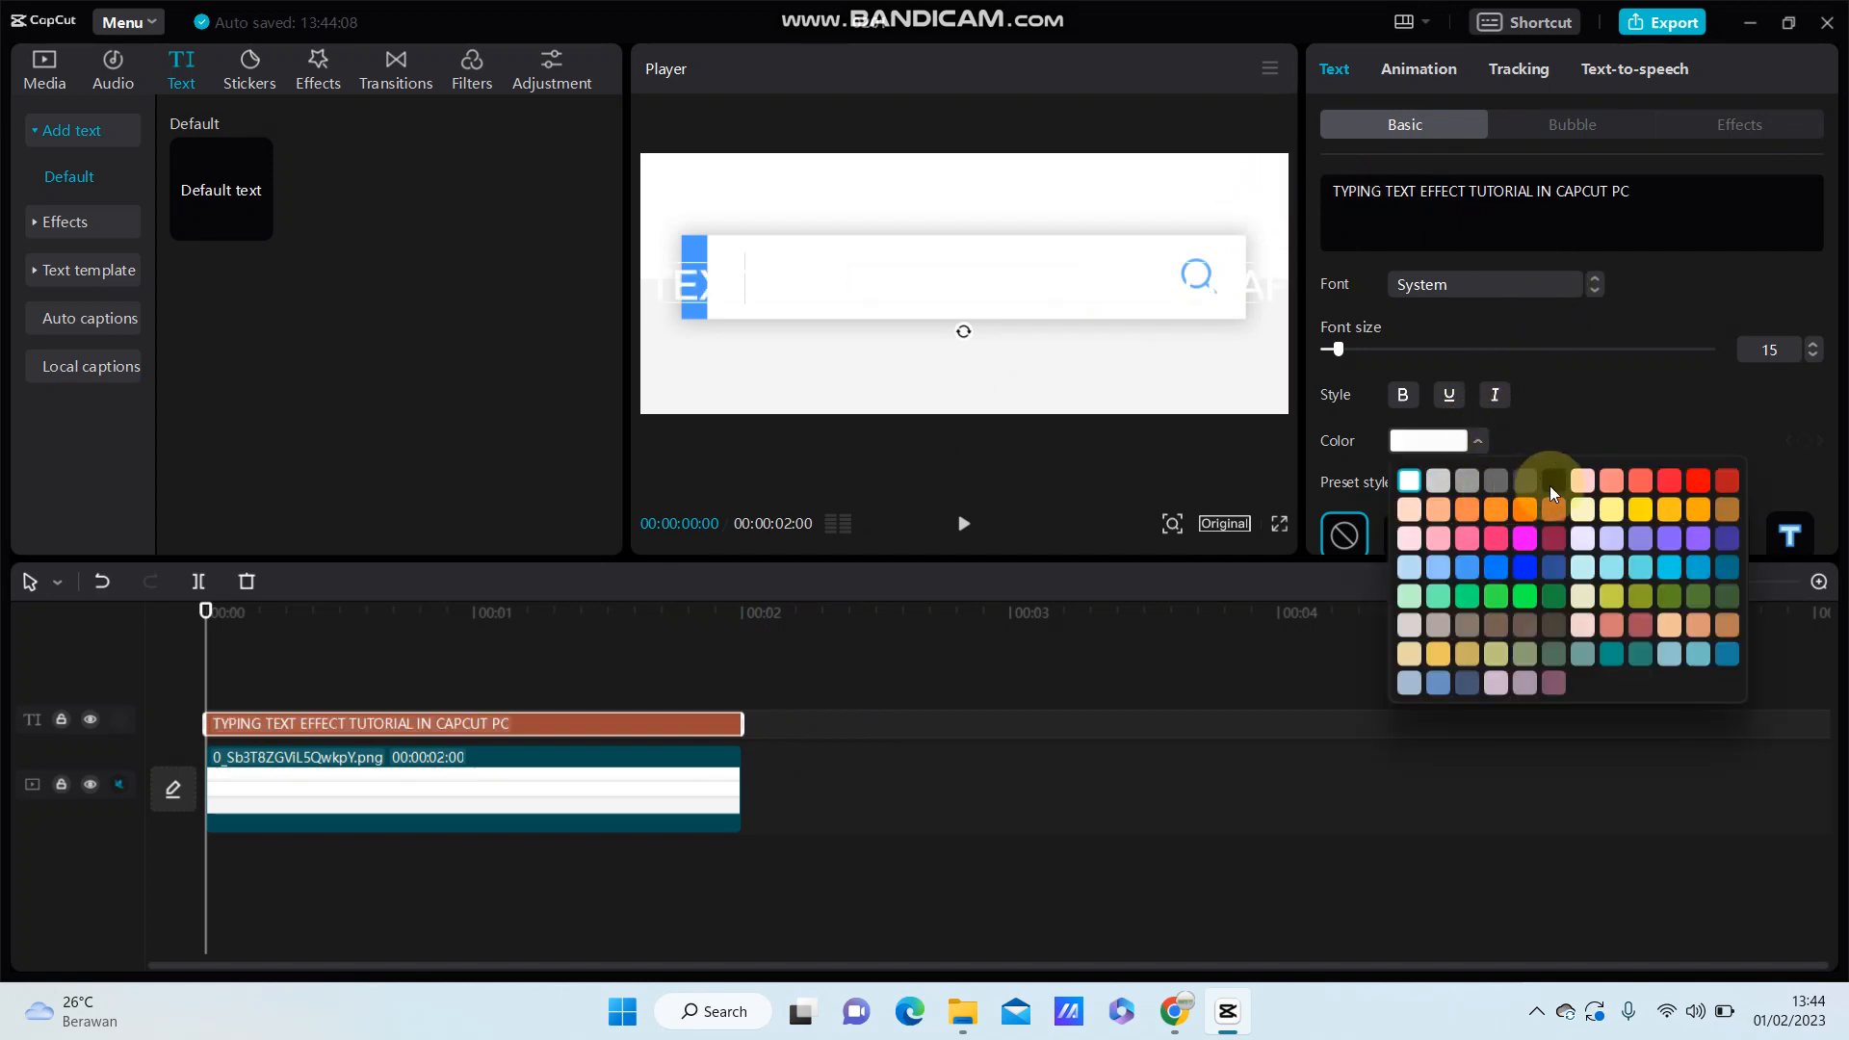
{"action": "left_click", "coordinate": [1554, 479]}
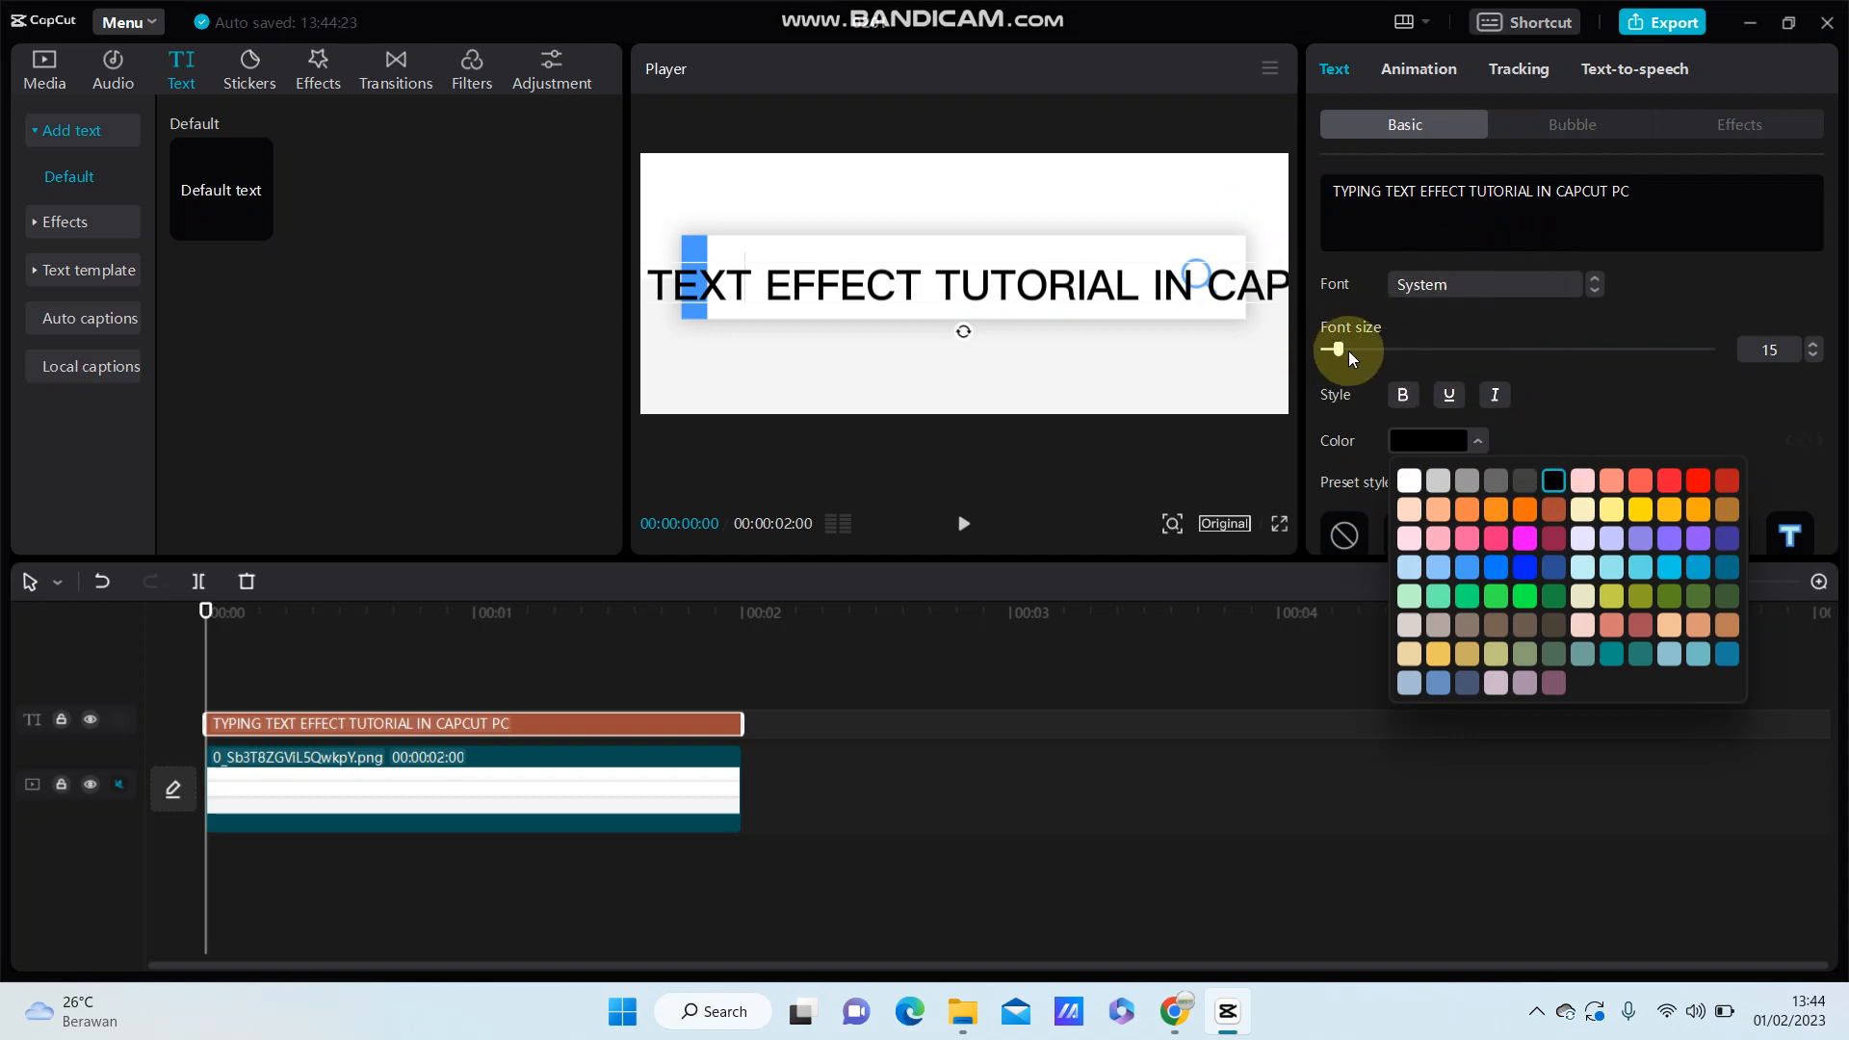
{"action": "left_click_drag", "start_coordinate": [1338, 351], "coordinate": [1329, 350]}
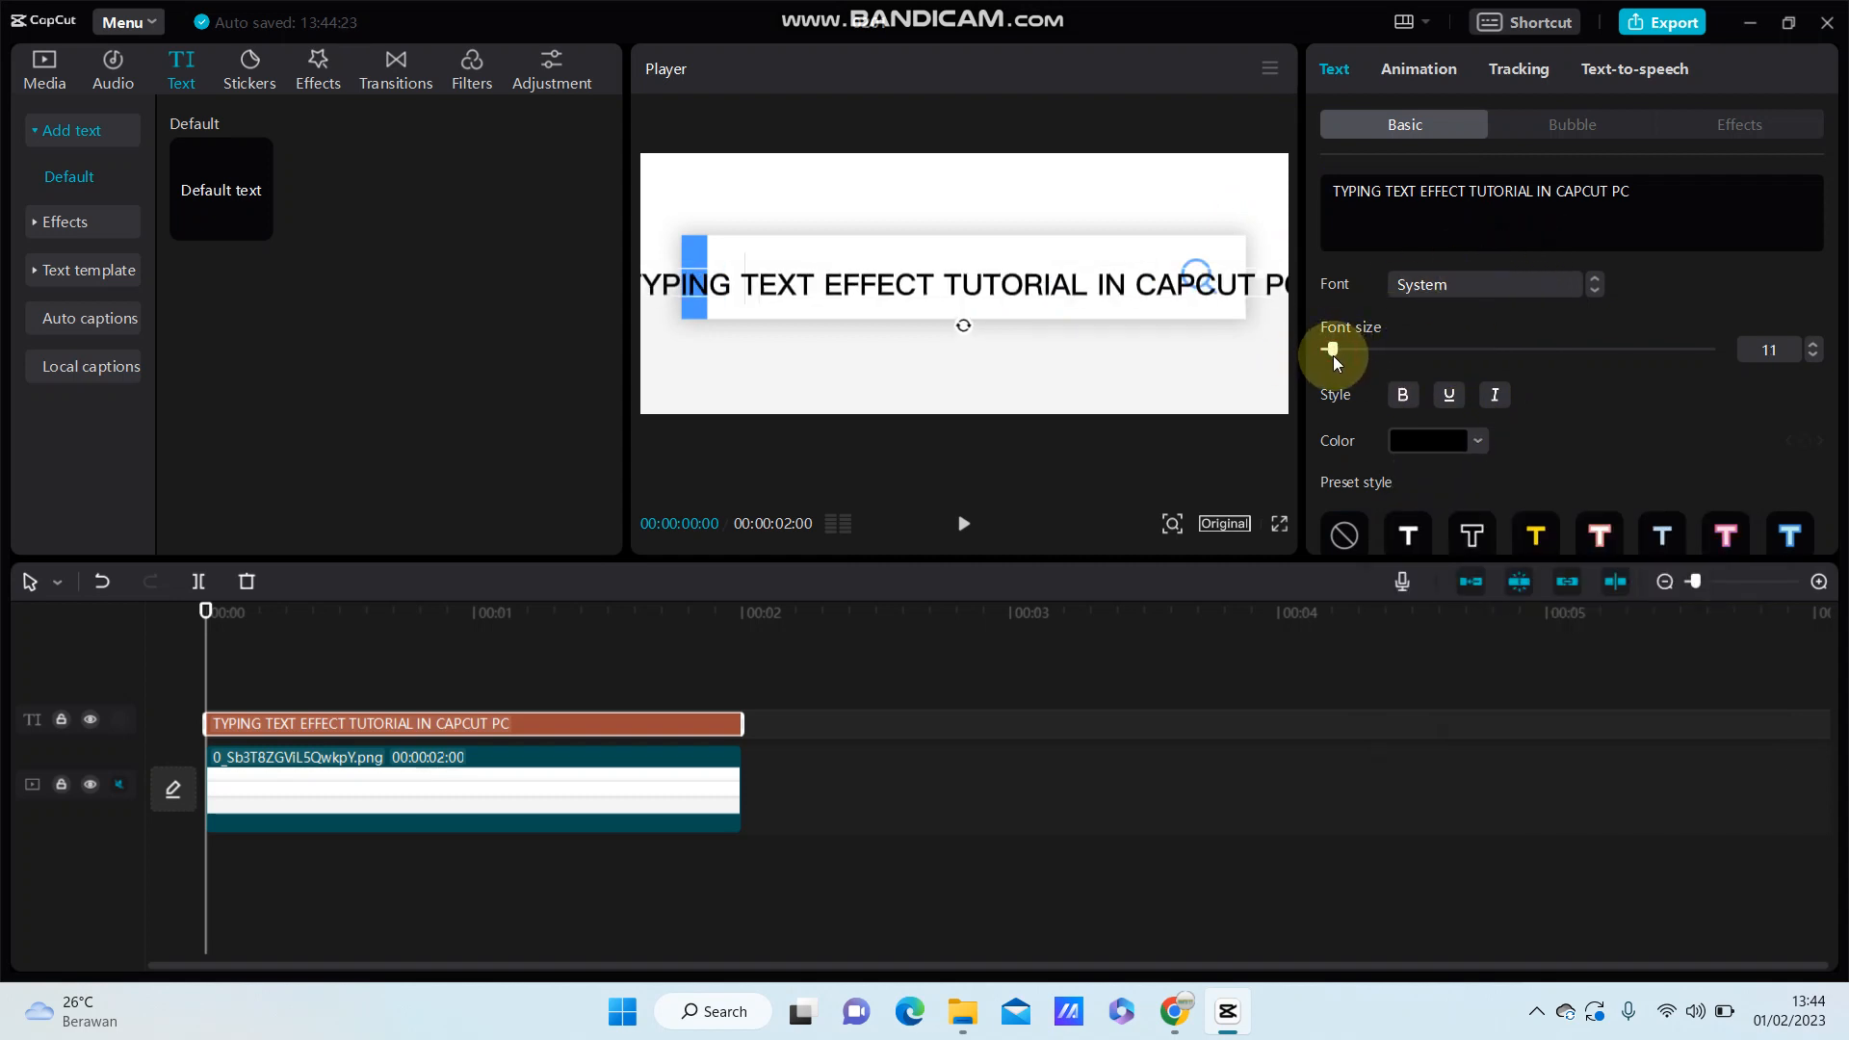
{"action": "left_click_drag", "start_coordinate": [1336, 352], "coordinate": [1328, 351]}
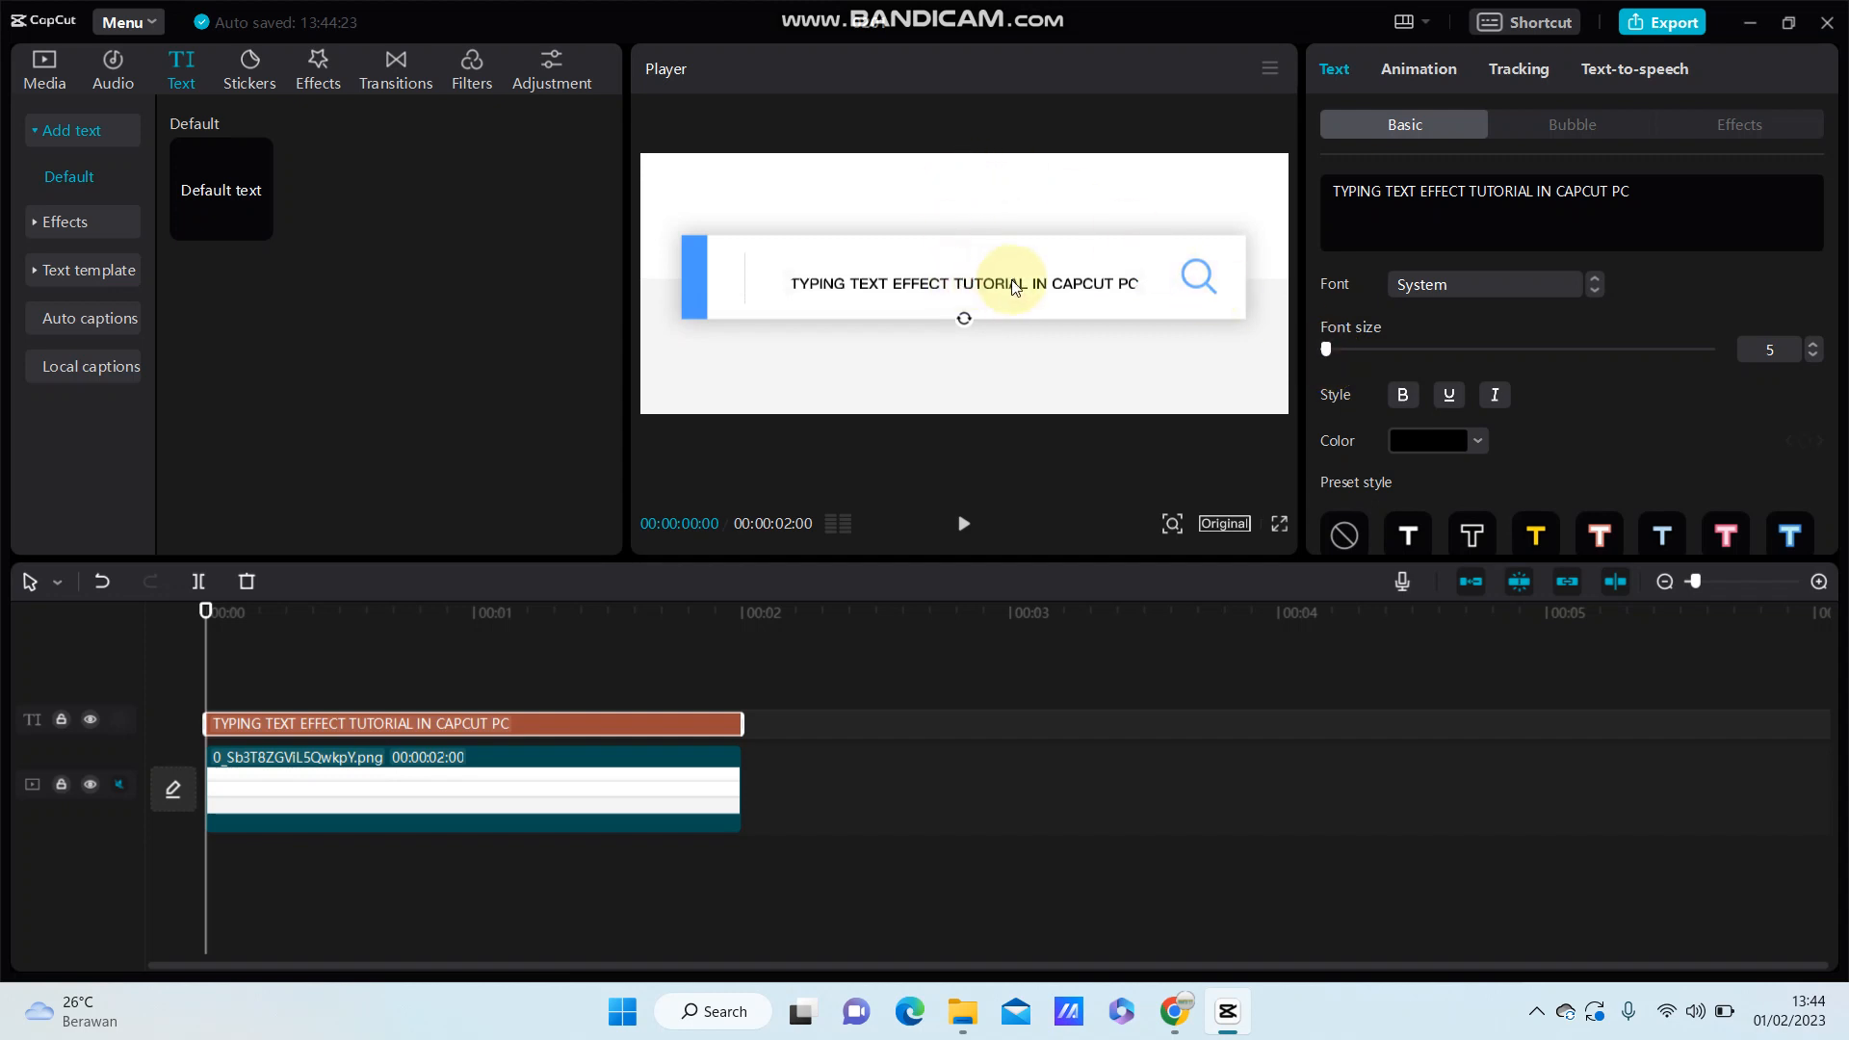
{"action": "mouse_move", "coordinate": [1165, 315]}
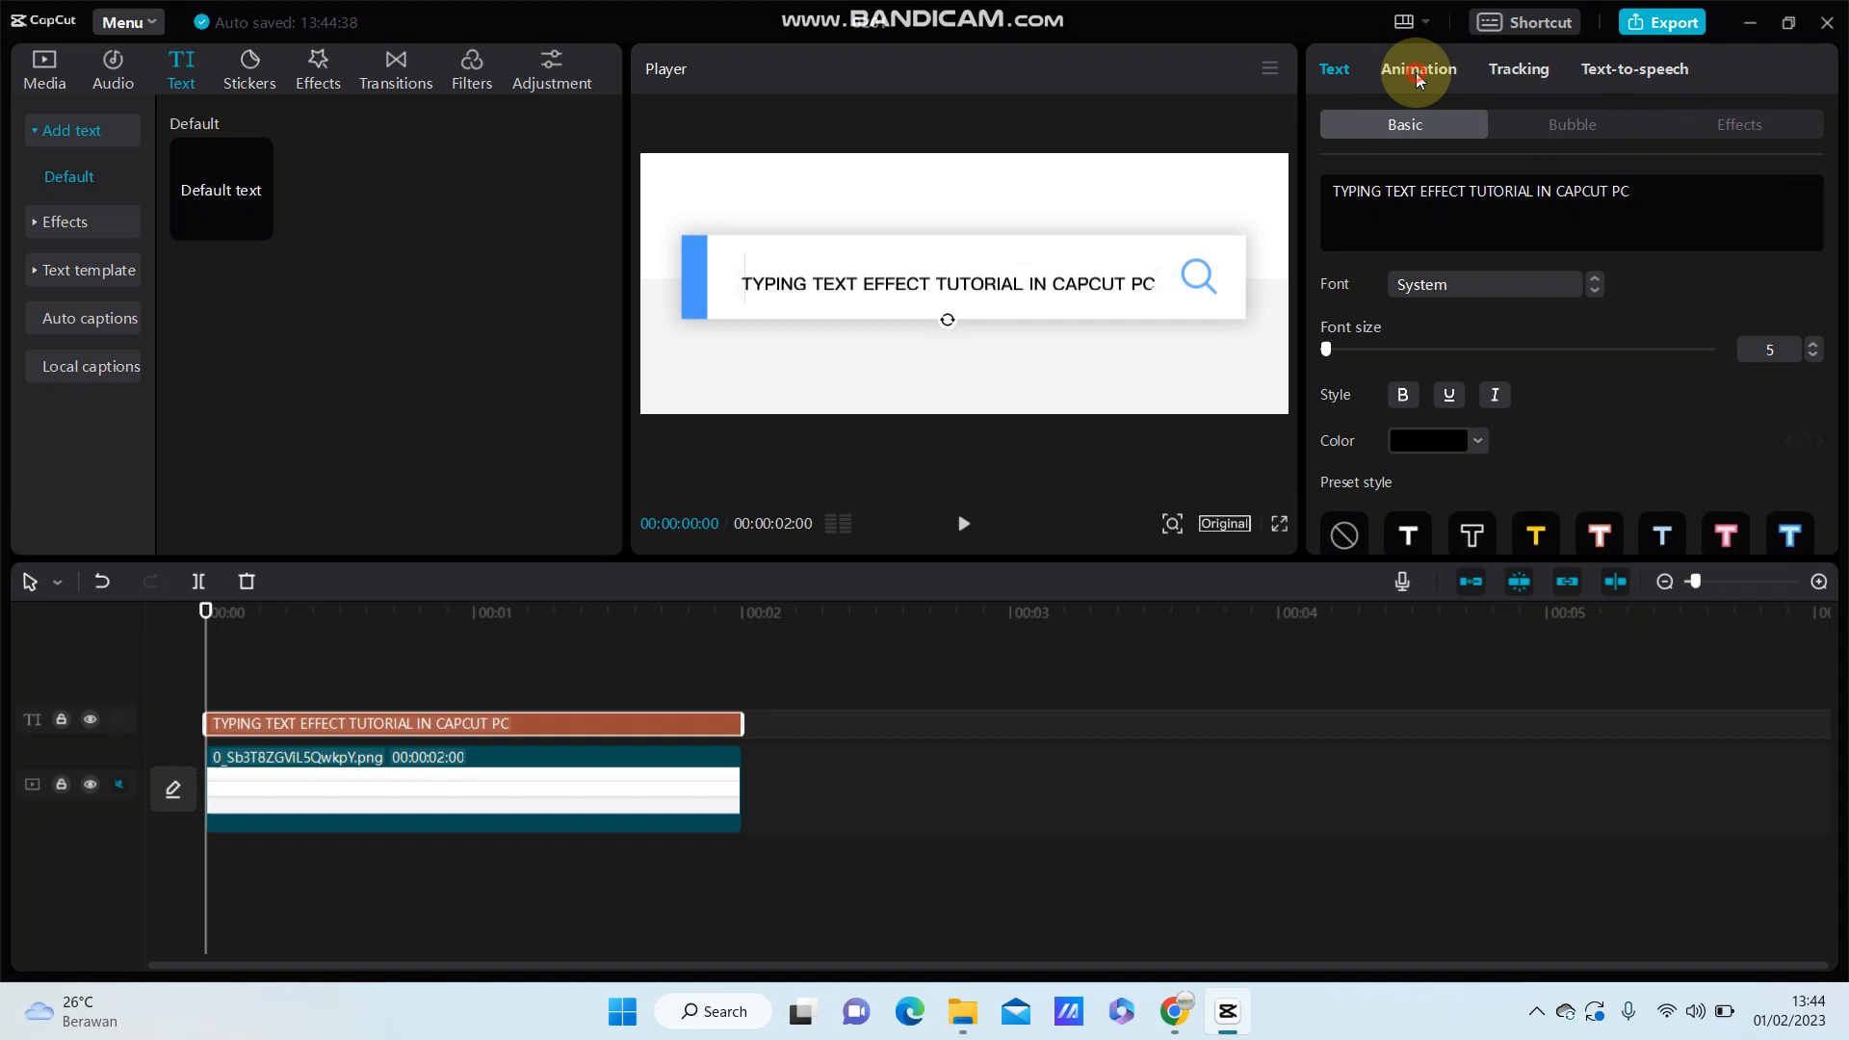
Show the text's In animation presets and scroll down to the Type 1–3 typing options
{"action": "left_click", "coordinate": [1418, 68]}
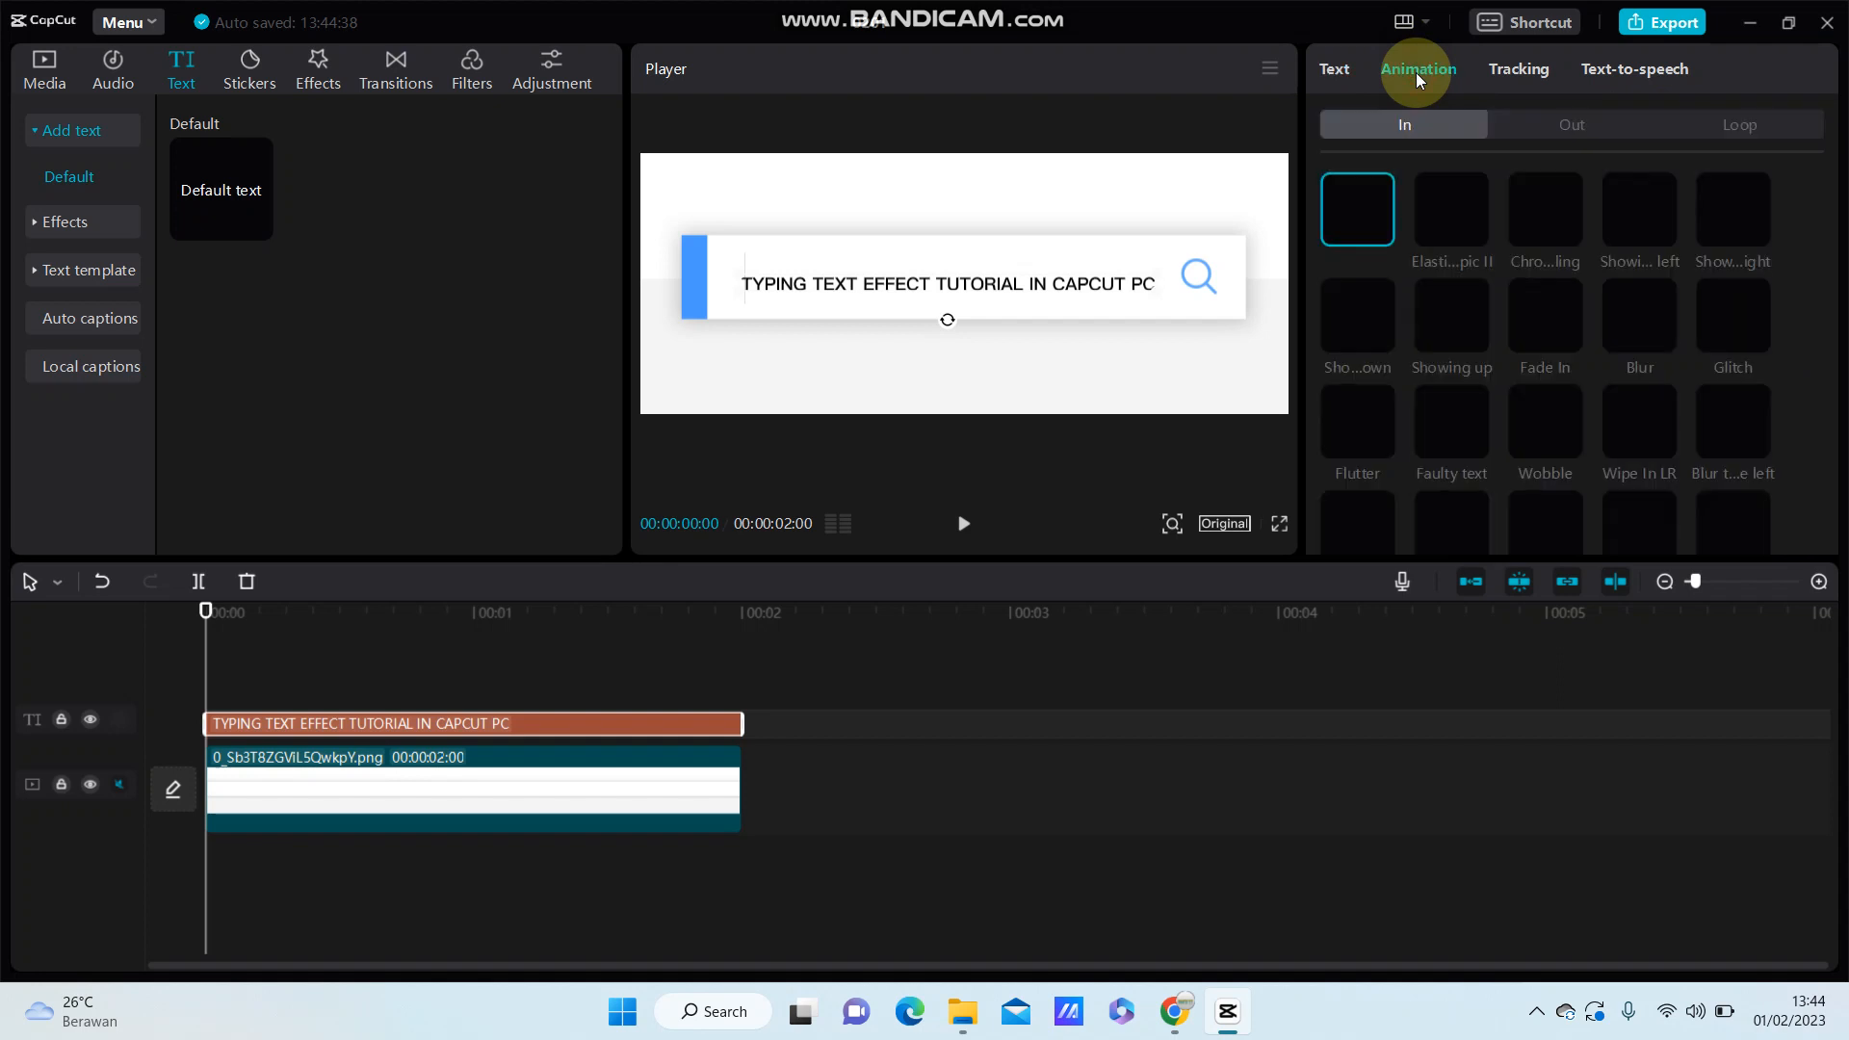
{"action": "left_click", "coordinate": [1419, 68]}
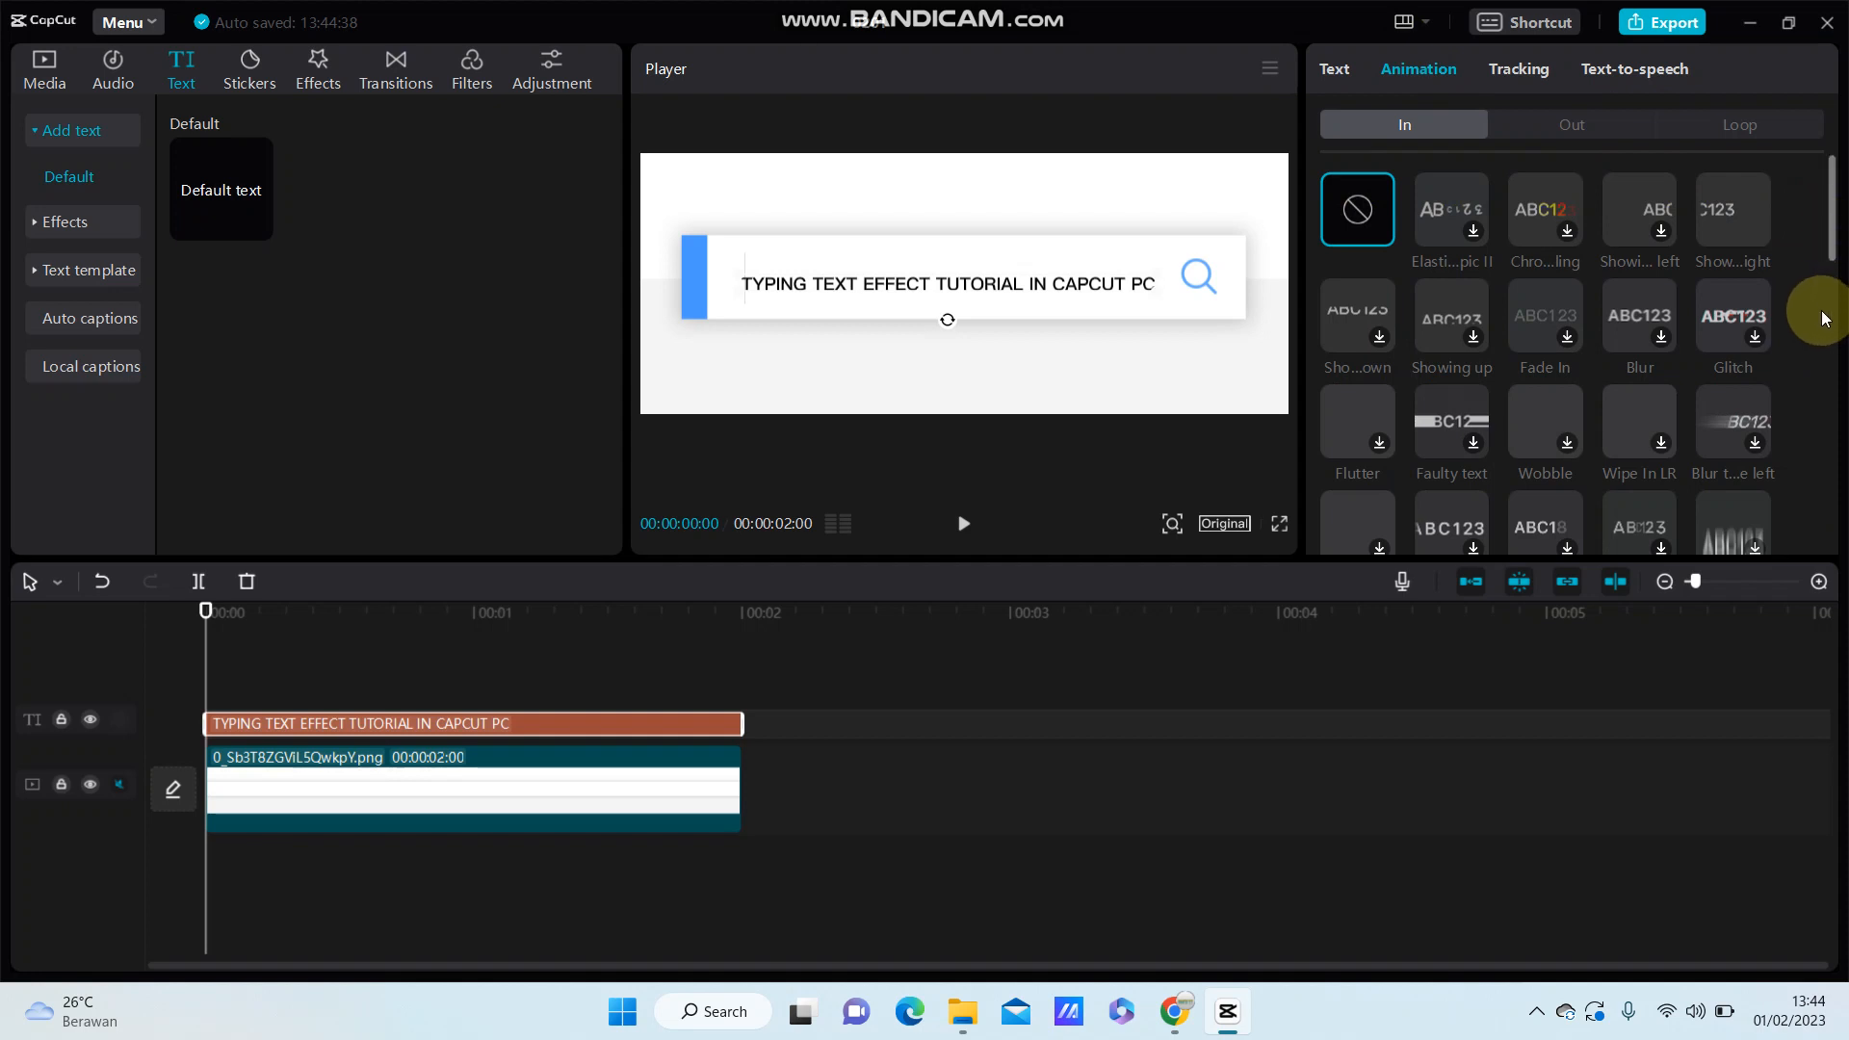
{"action": "mouse_move", "coordinate": [1597, 295]}
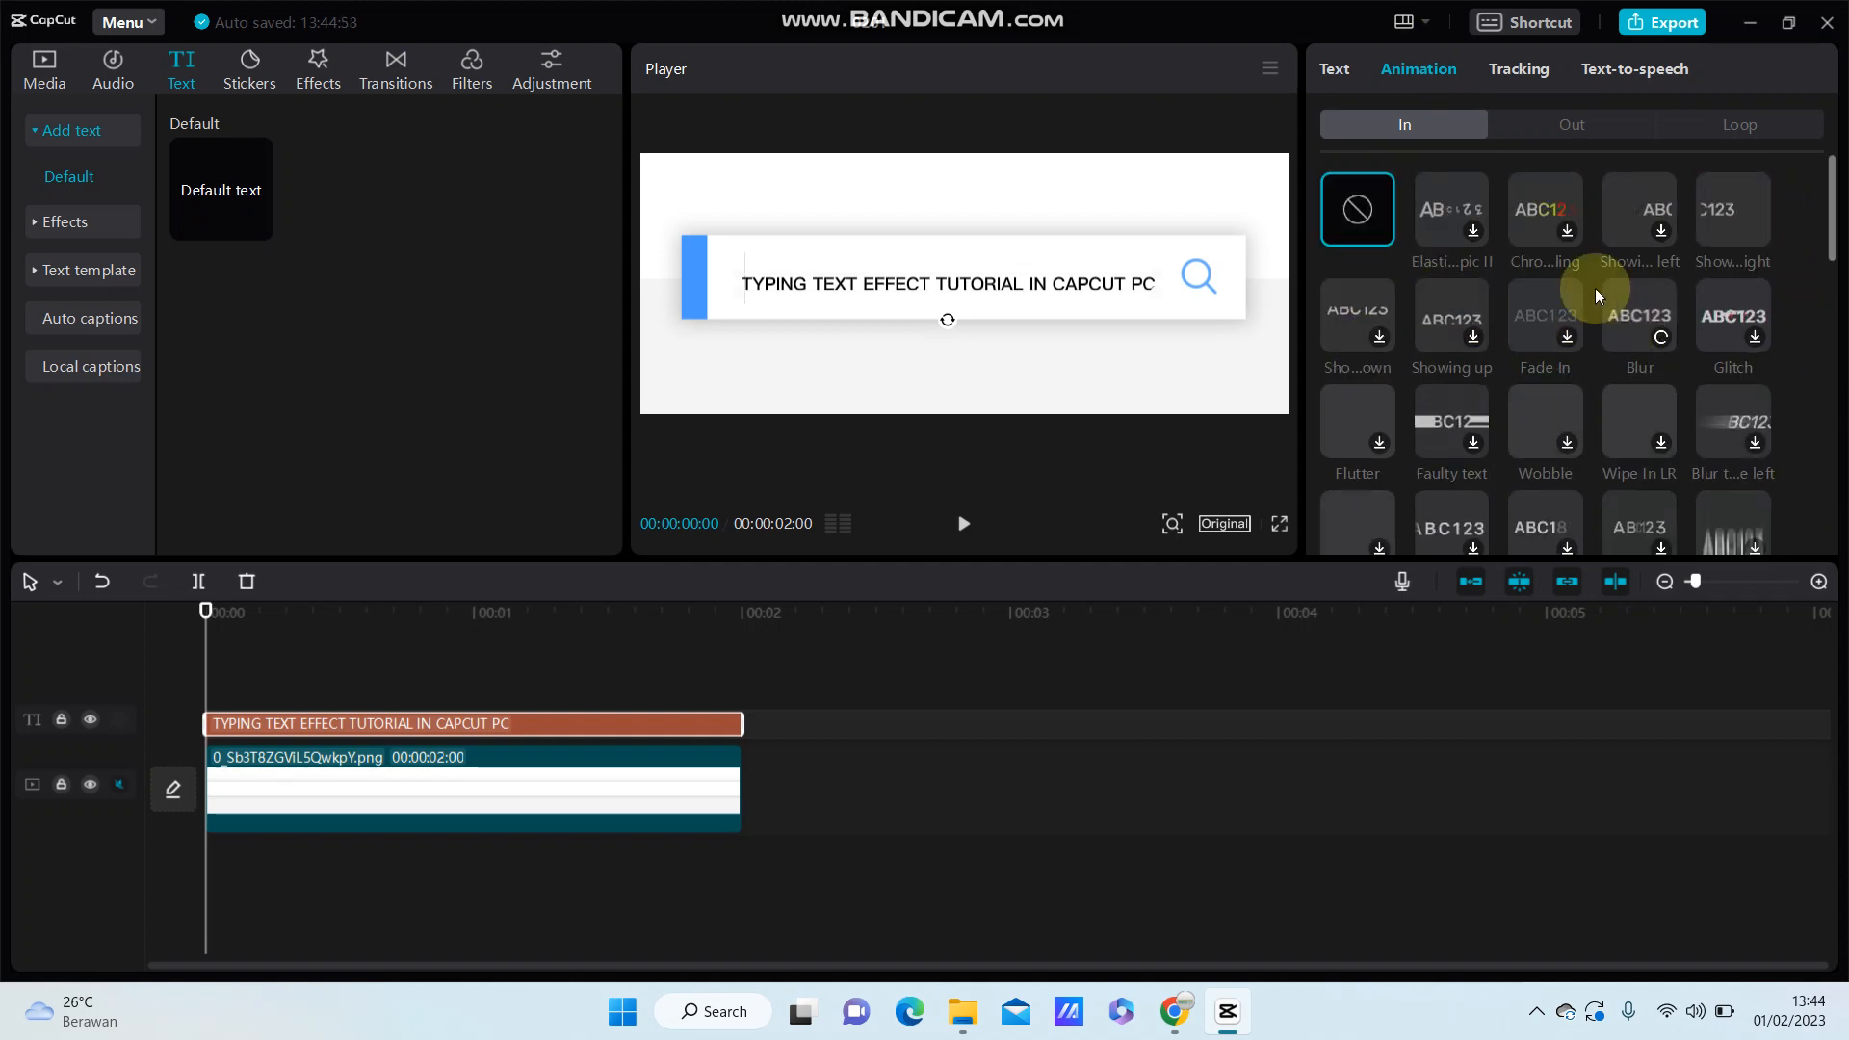
{"action": "mouse_move", "coordinate": [1734, 230]}
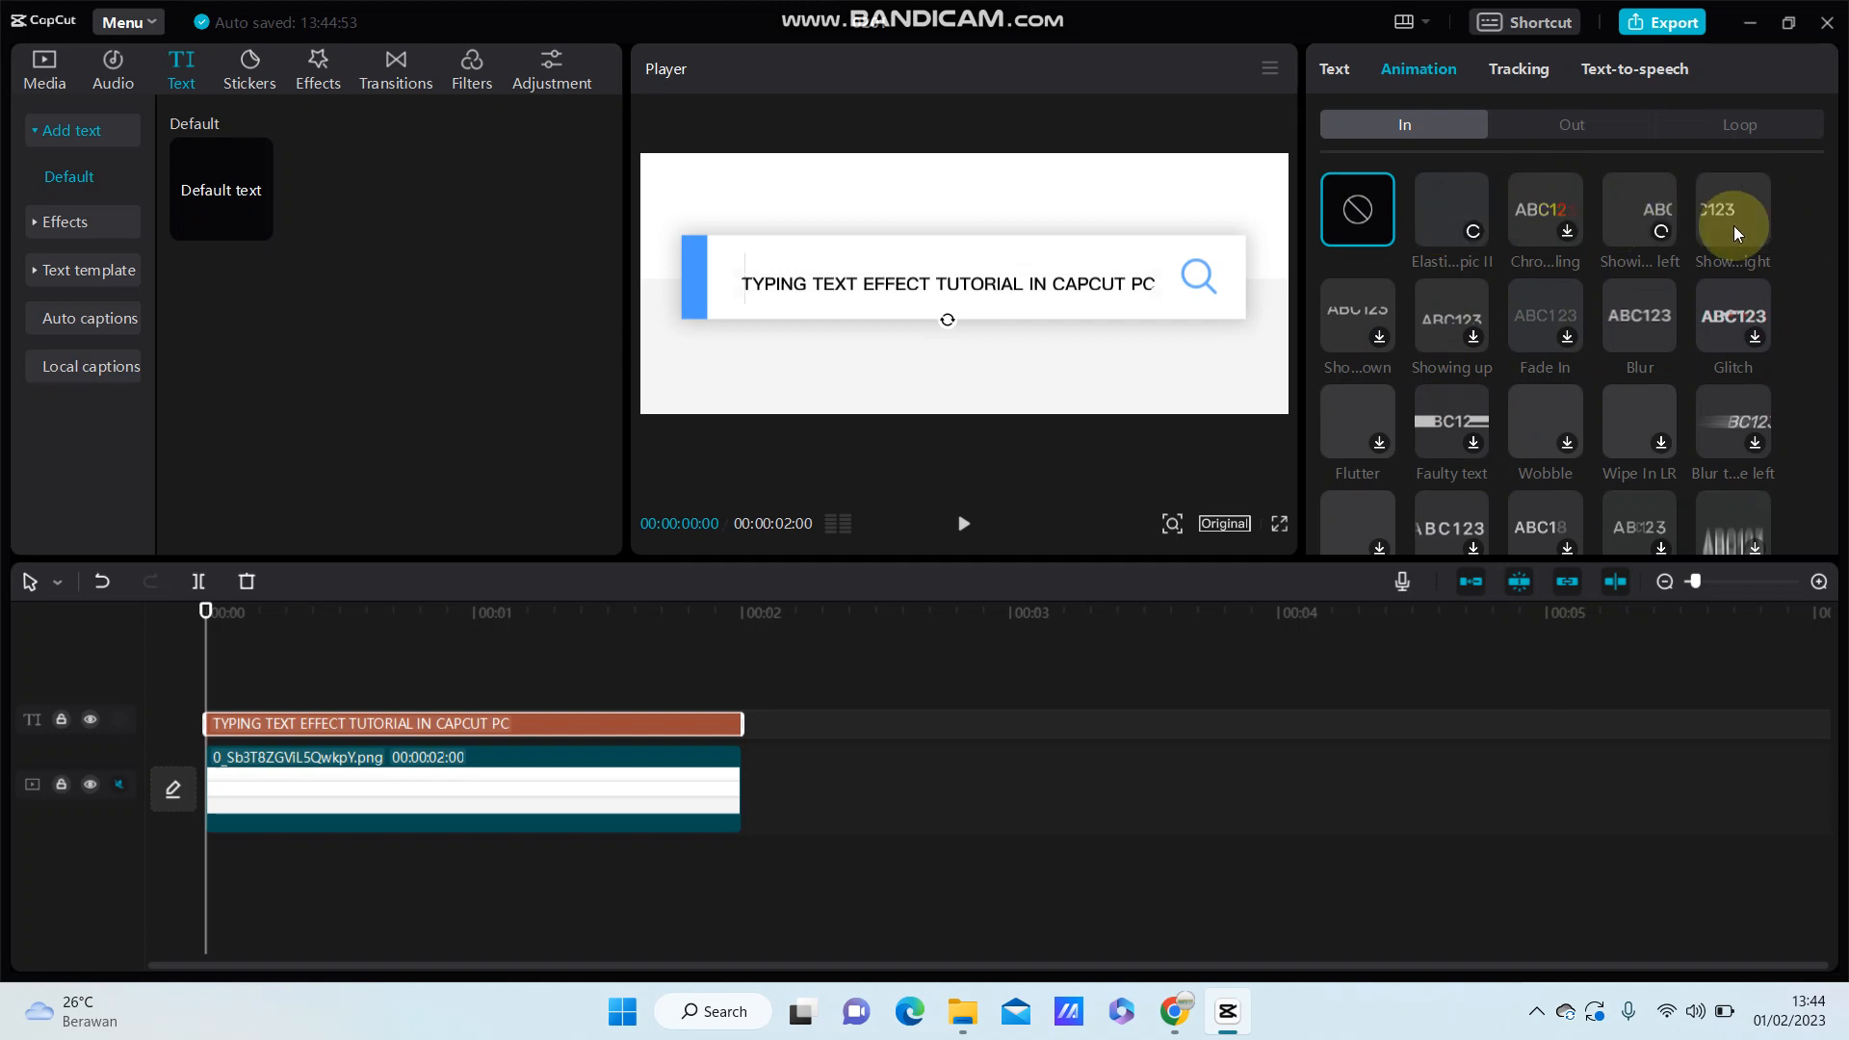
{"action": "scroll", "scroll_direction": "down", "scroll_amount": 3}
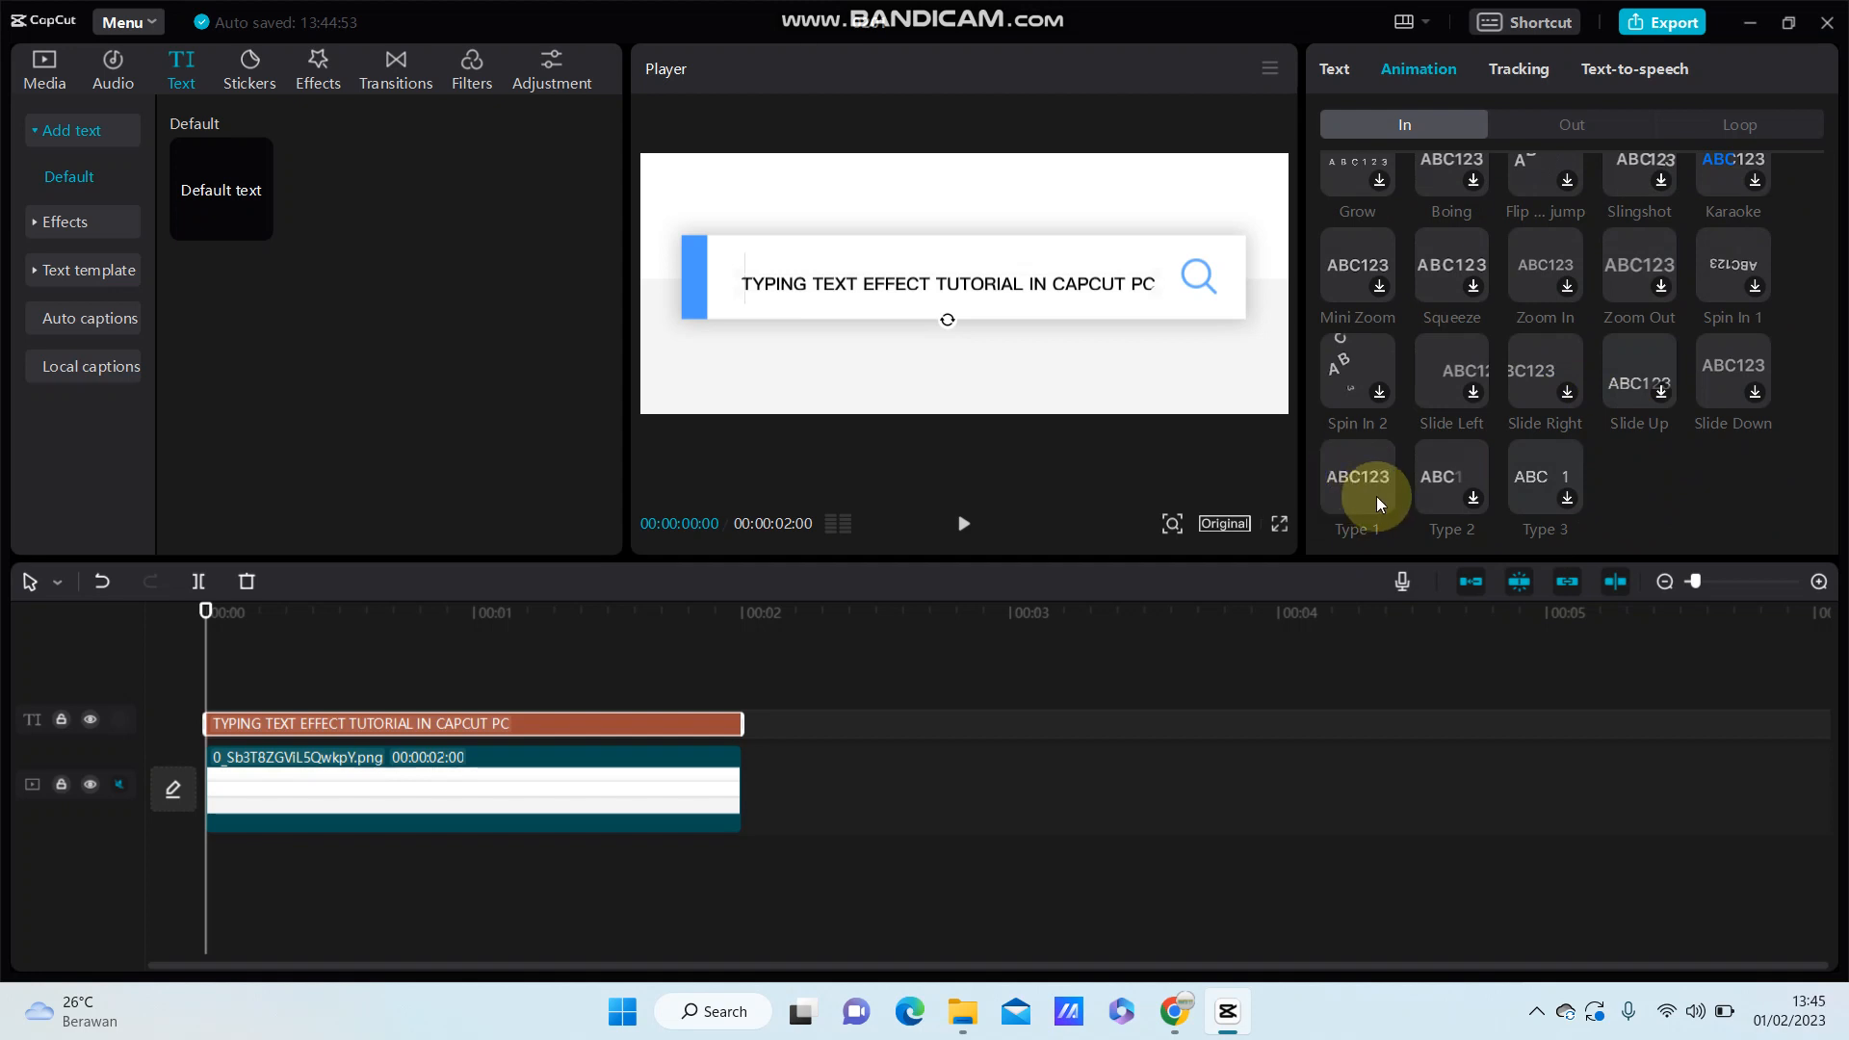
{"action": "mouse_move", "coordinate": [1391, 488]}
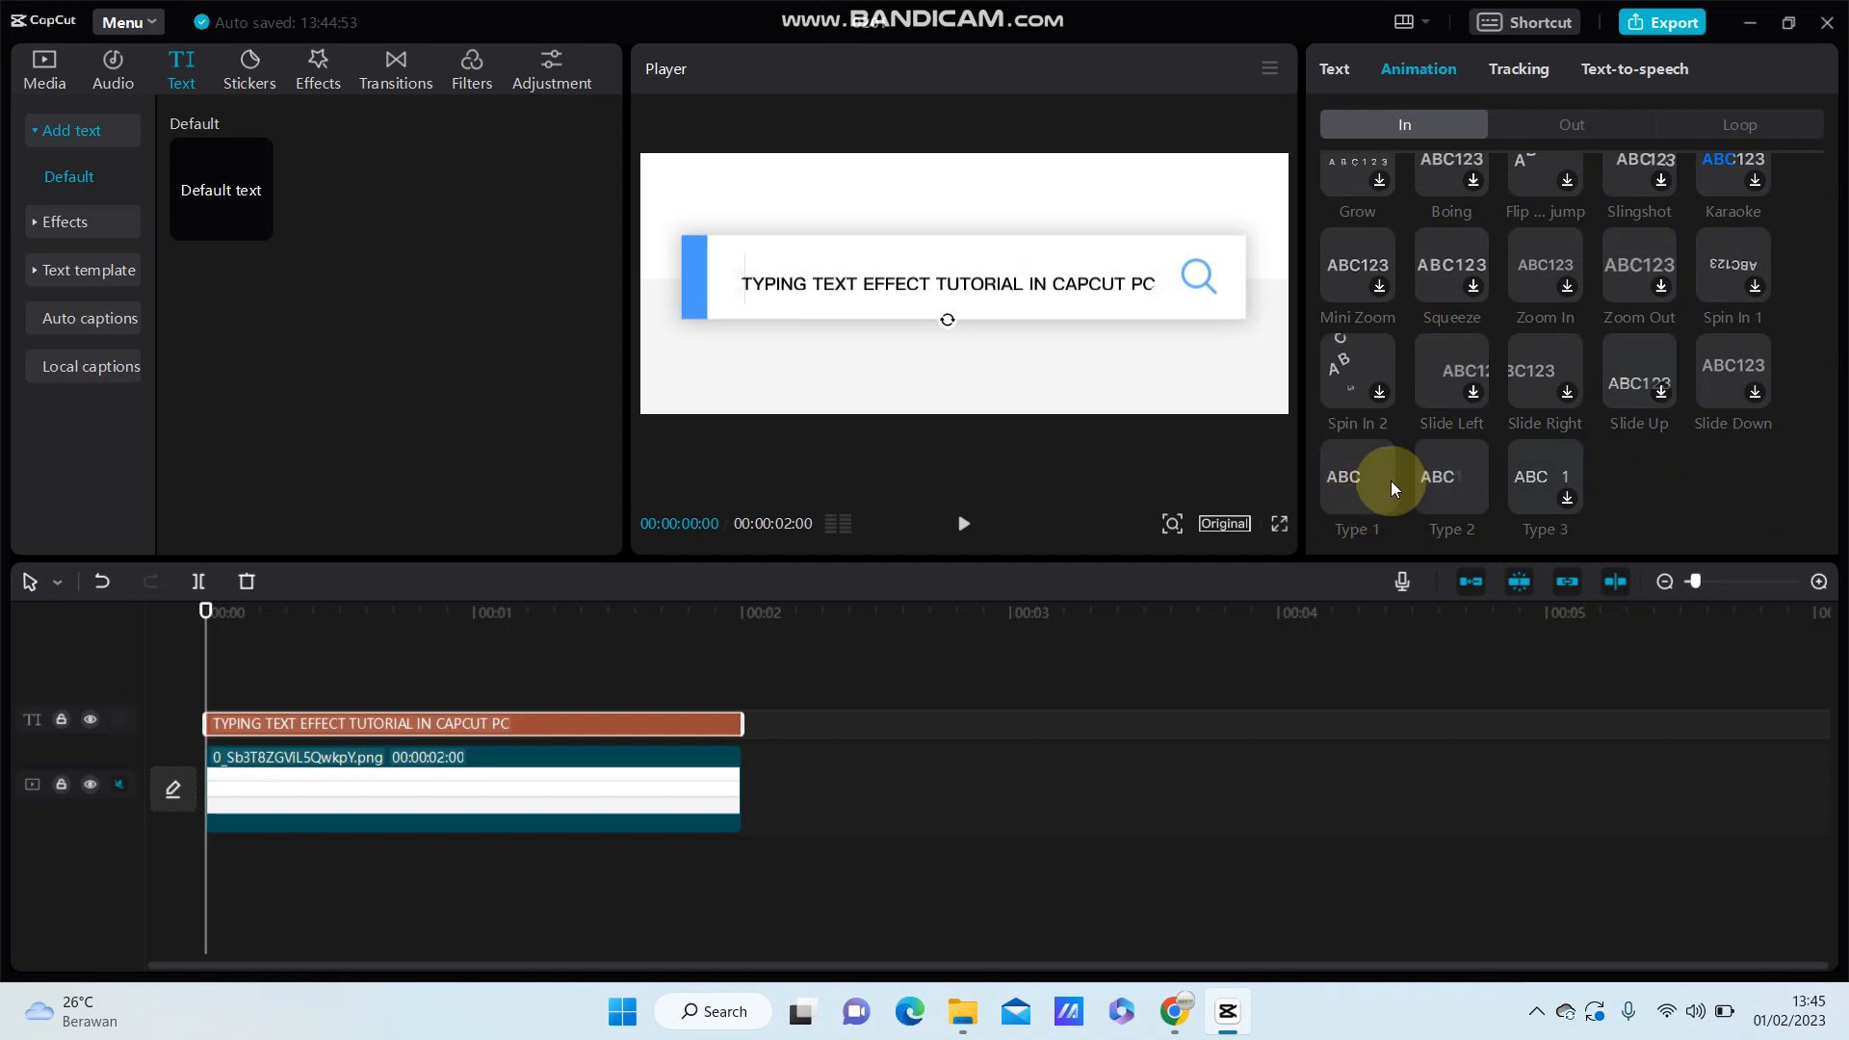
{"action": "mouse_move", "coordinate": [1545, 489]}
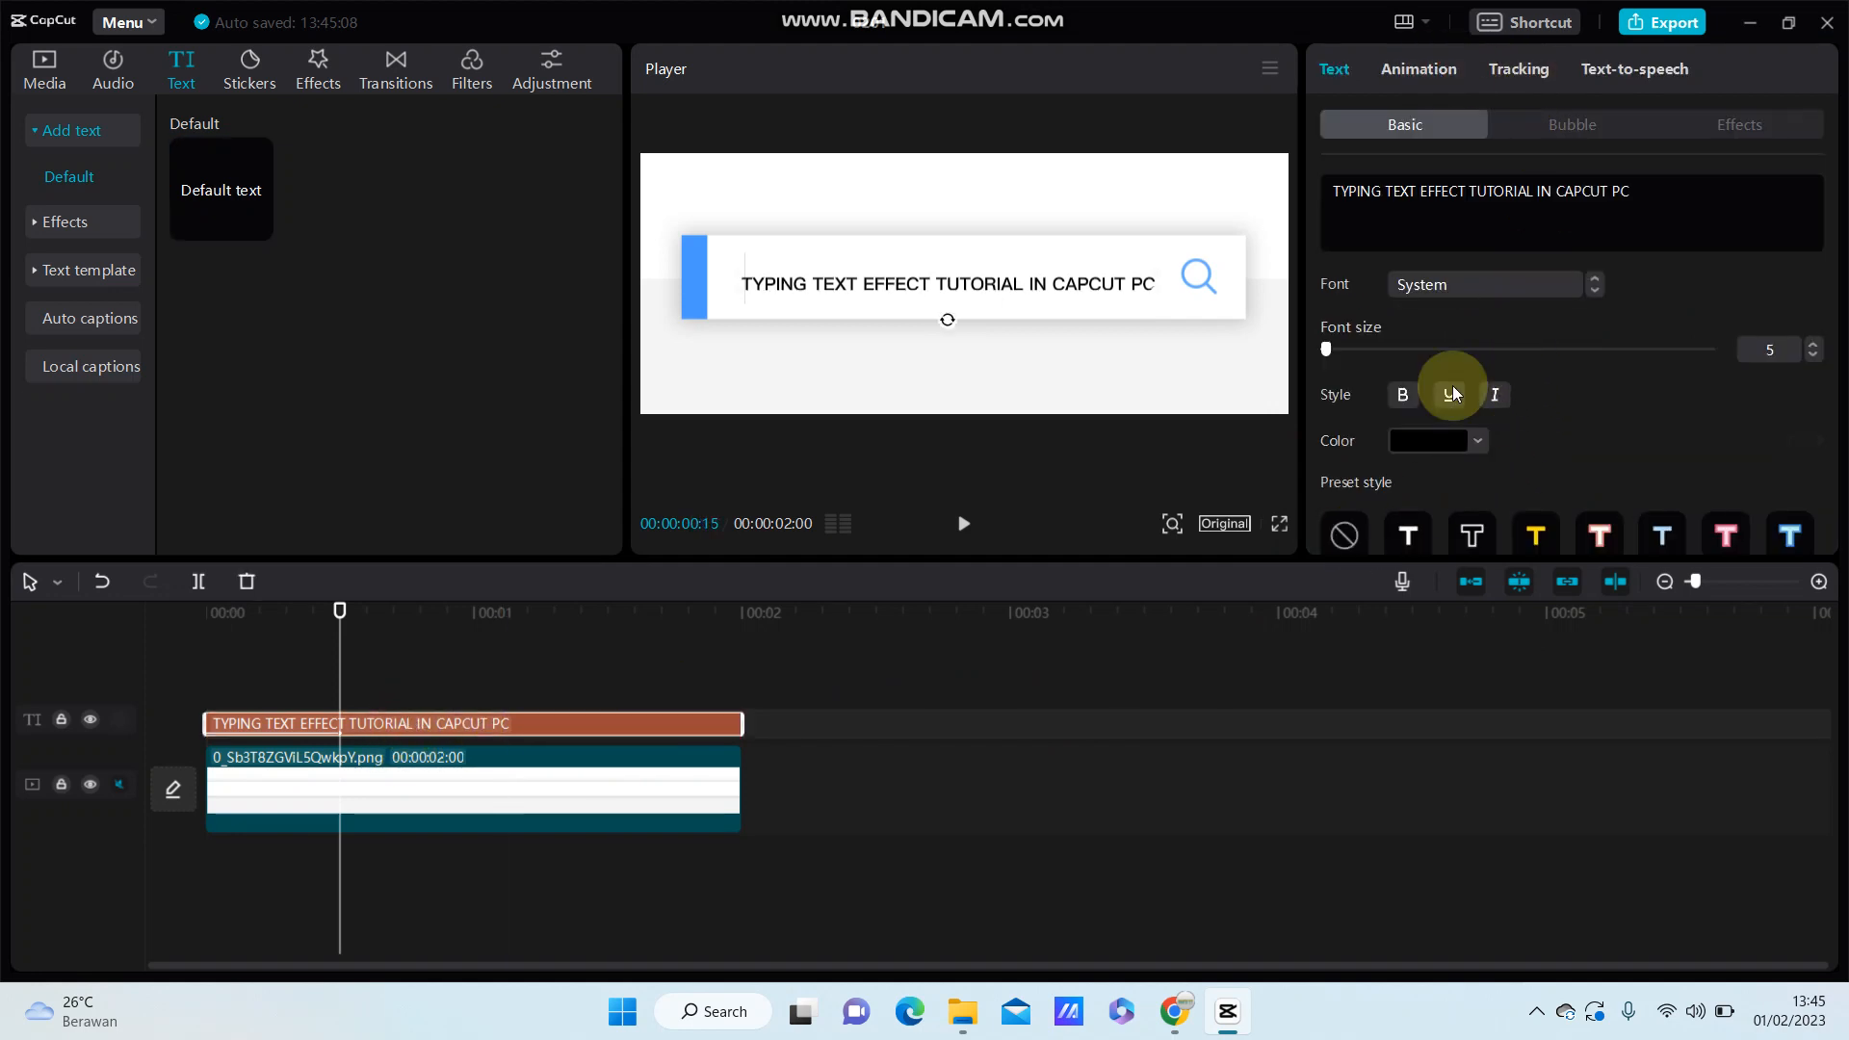
Set the Type 1 animation duration to 2.0s, preview it, and bring up Audio sound effects
{"action": "left_click", "coordinate": [1417, 68]}
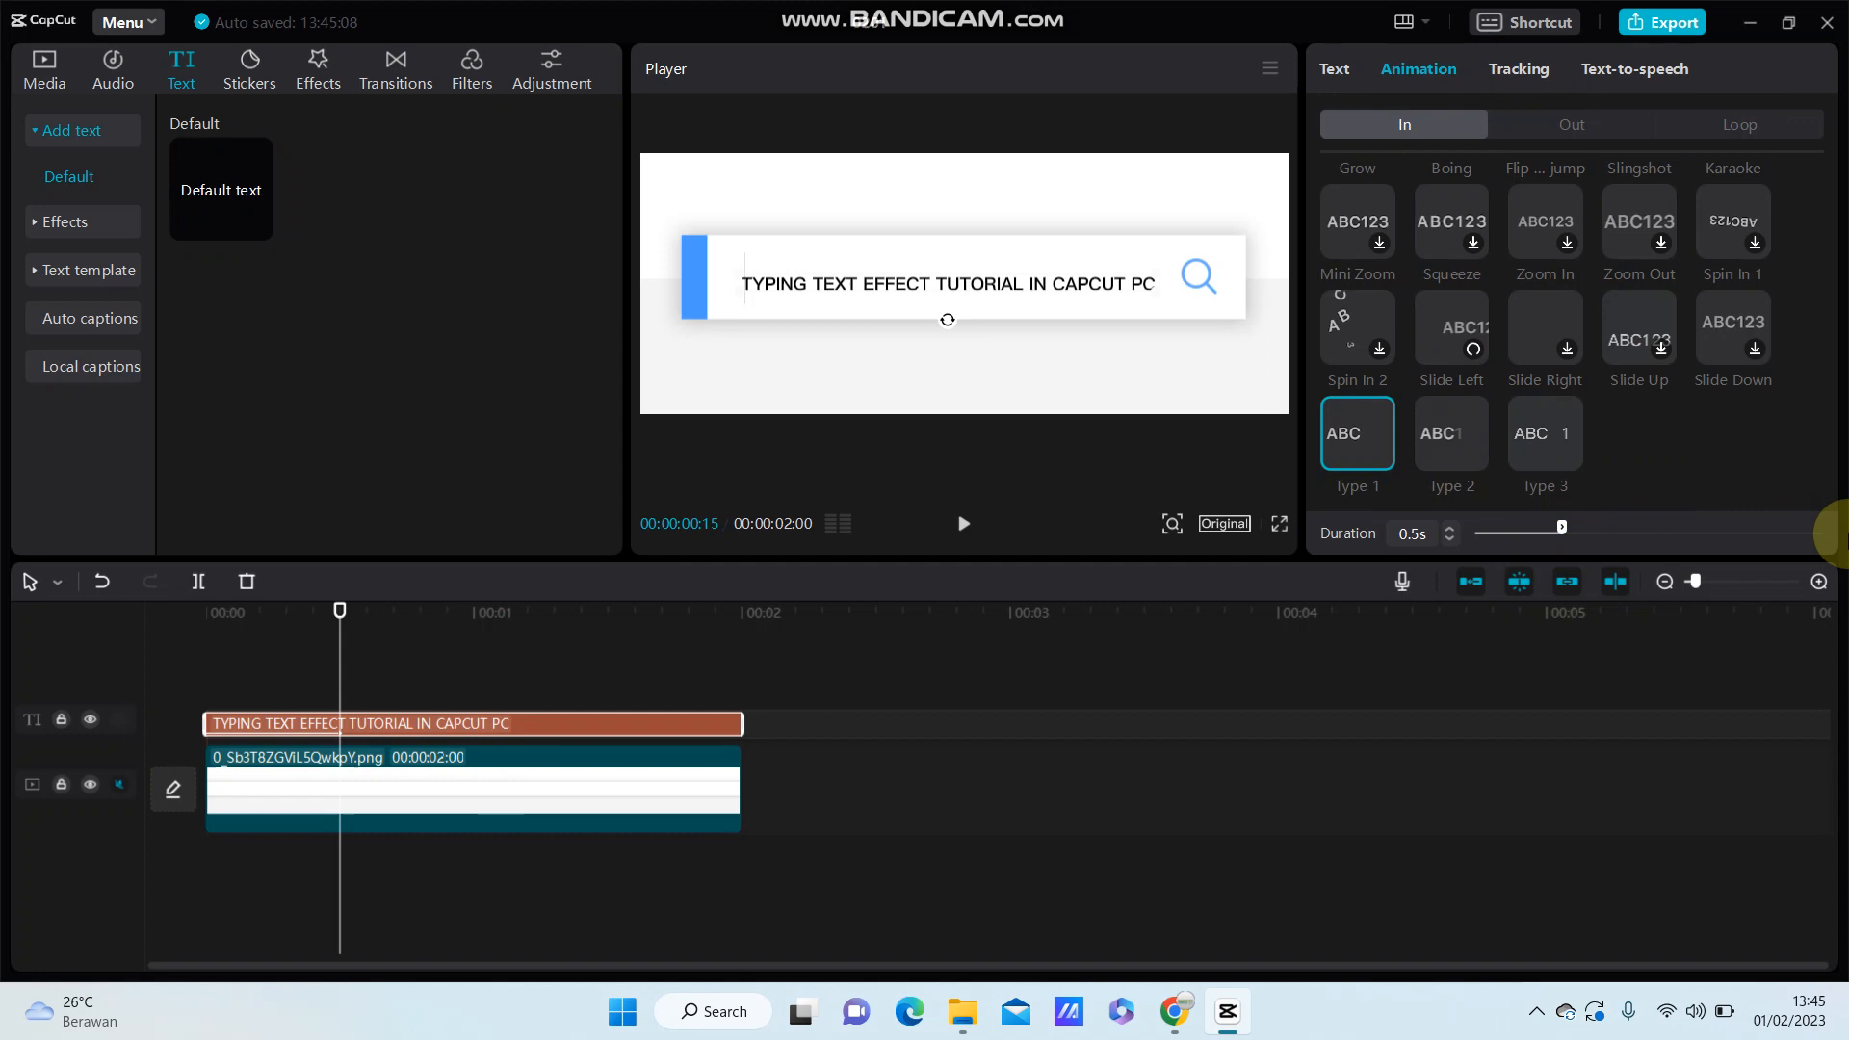
{"action": "left_click_drag", "start_coordinate": [1560, 530], "coordinate": [1822, 531]}
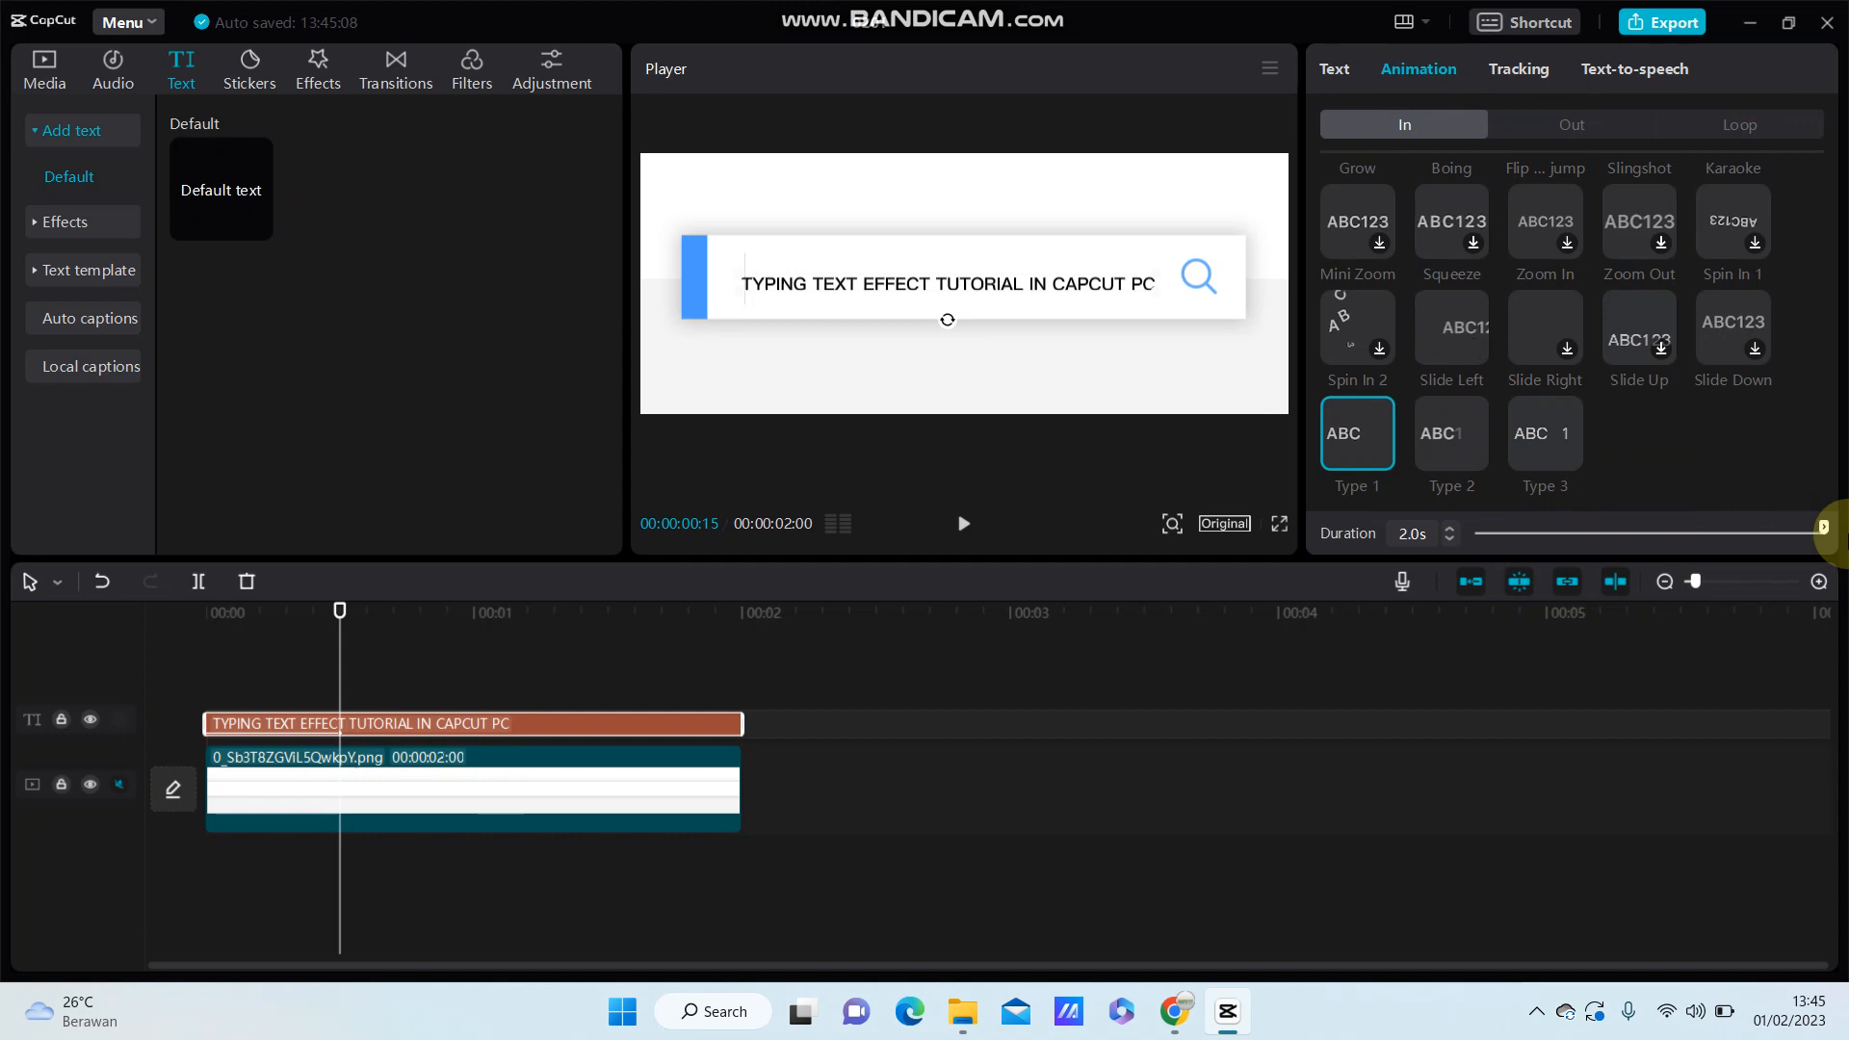
{"action": "left_click", "coordinate": [963, 524]}
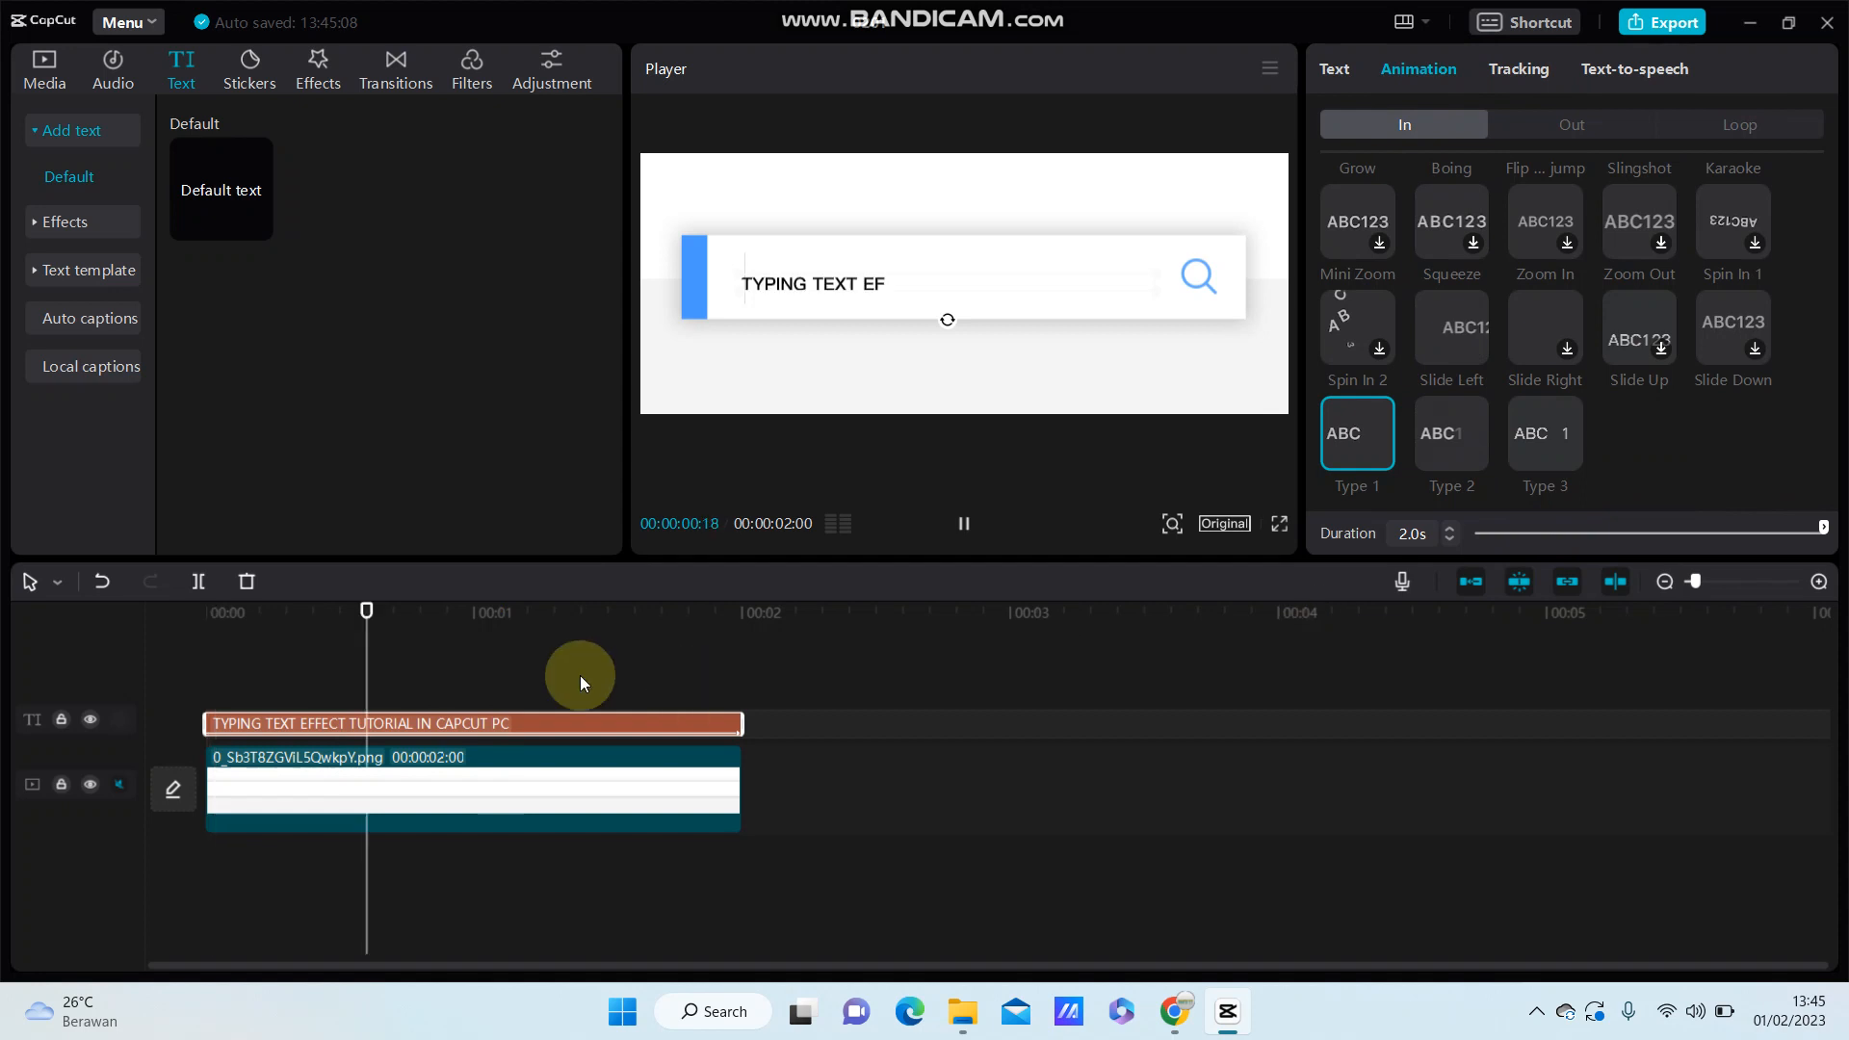
{"action": "left_click", "coordinate": [111, 68]}
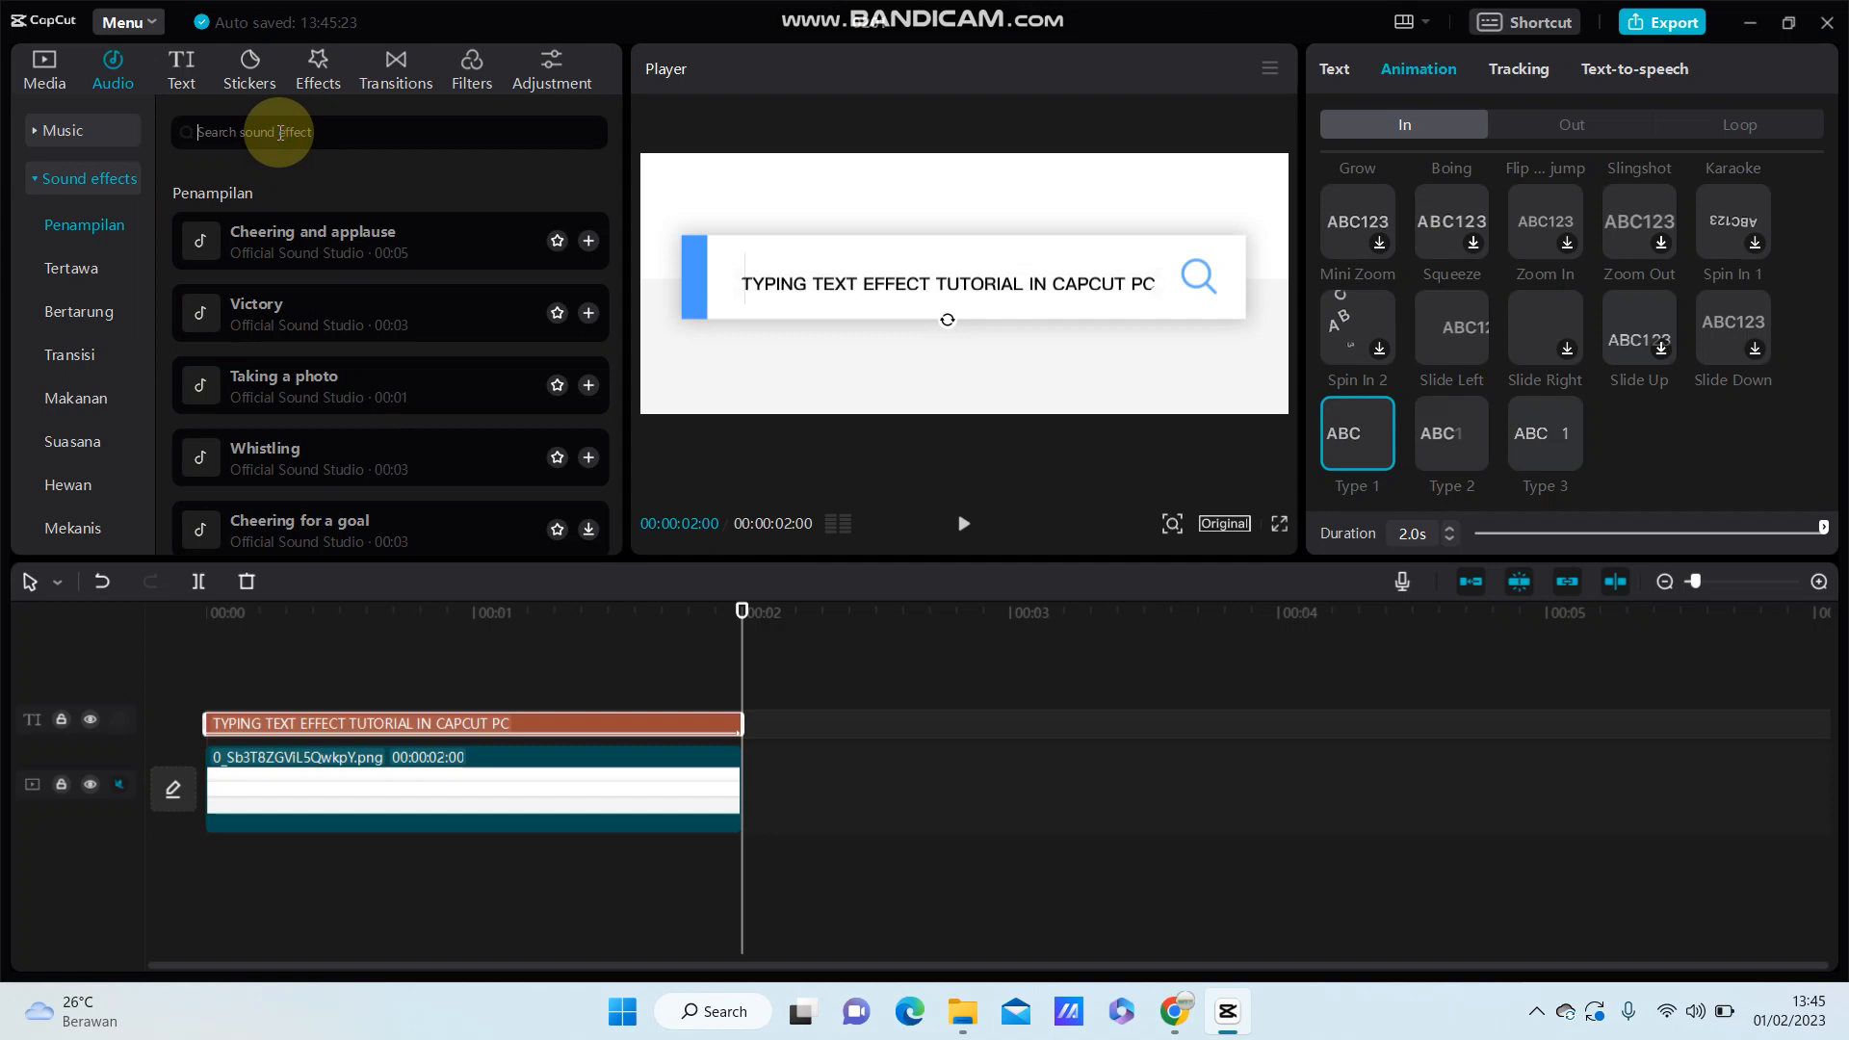
Search sound effects for 'TY' and add 'Typing on typewriter (long)' to the timeline
{"action": "type", "text": "TYPE"}
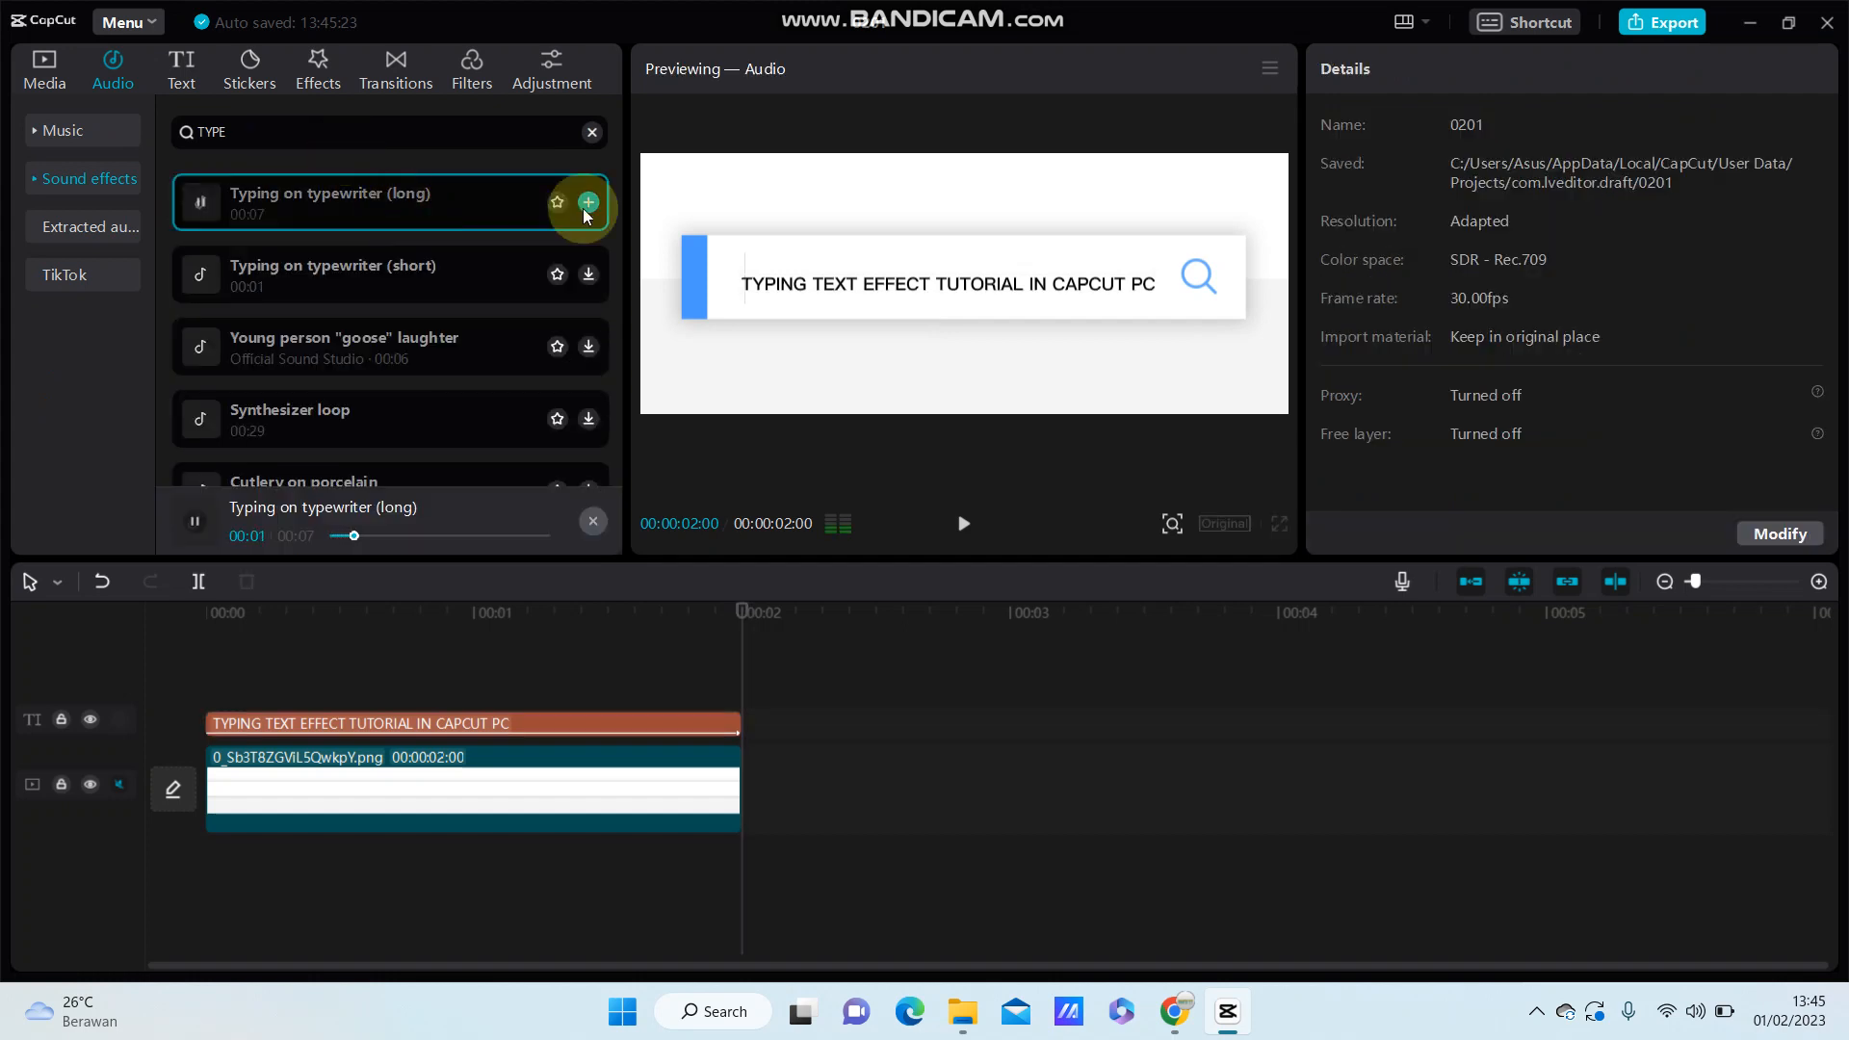
{"action": "left_click", "coordinate": [588, 203]}
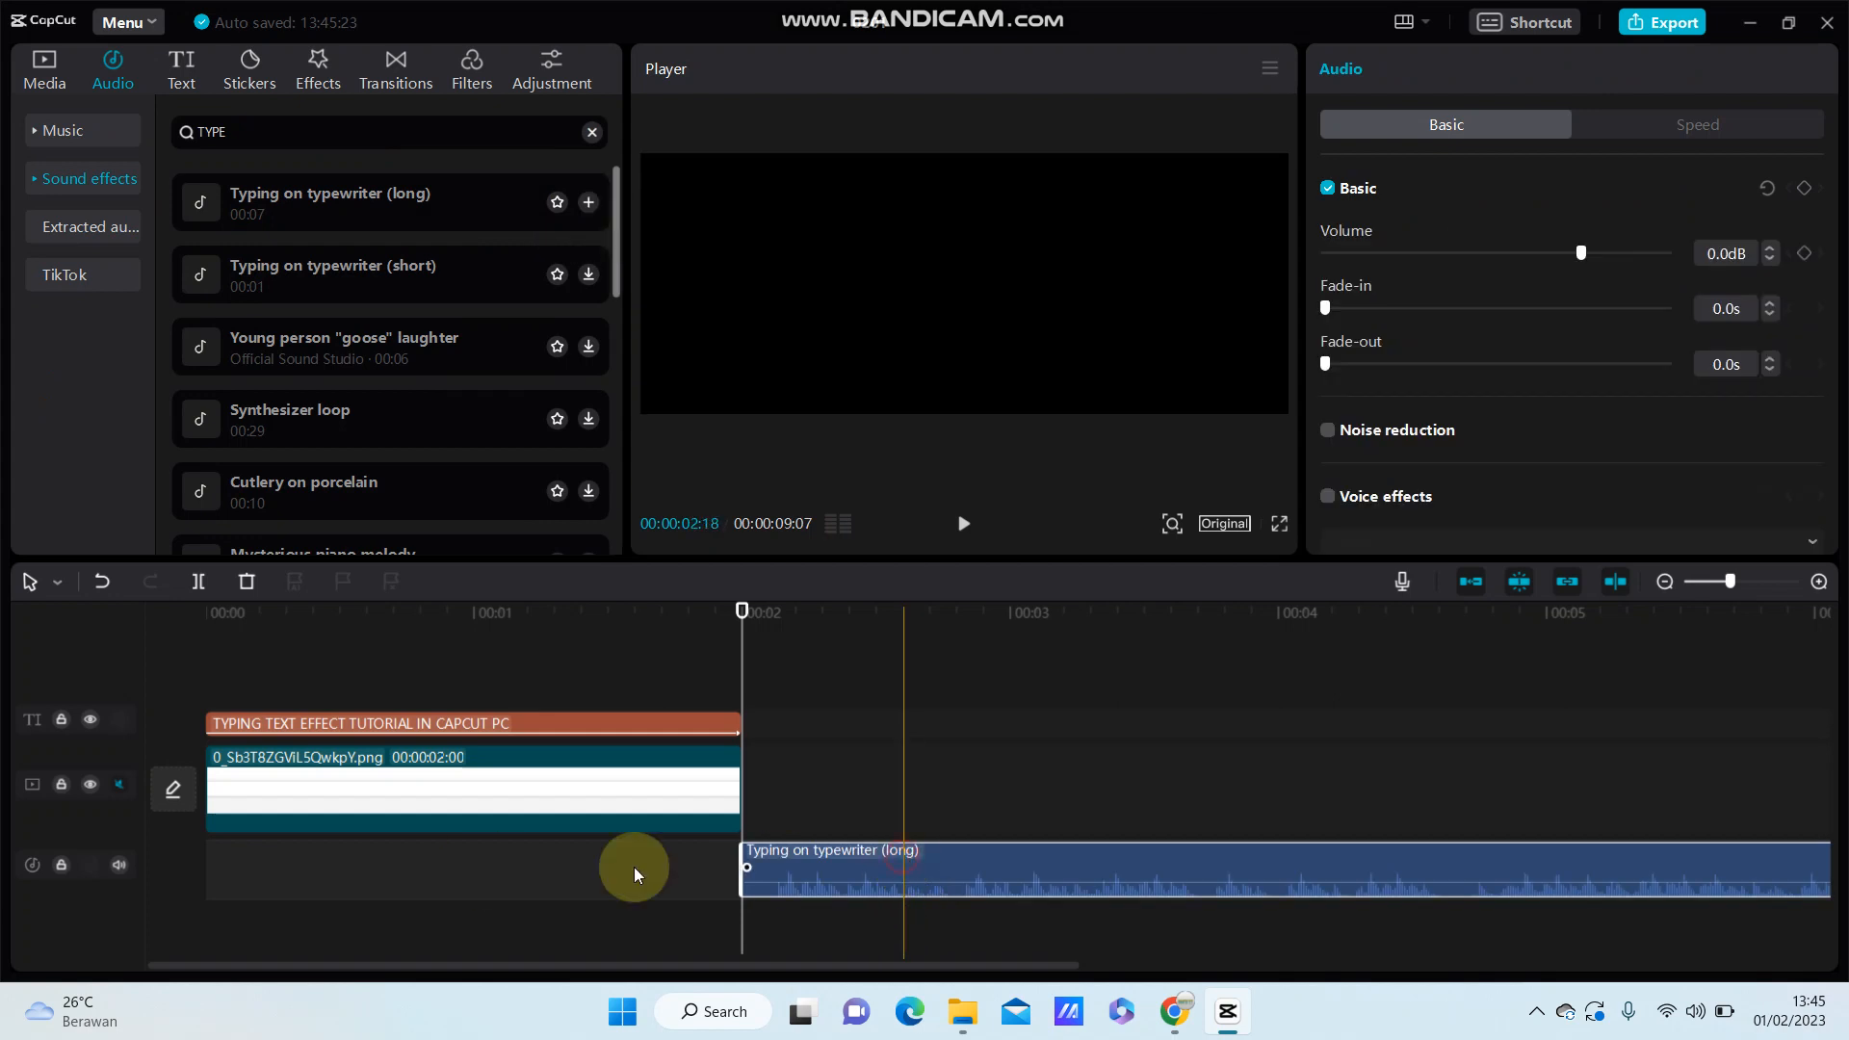